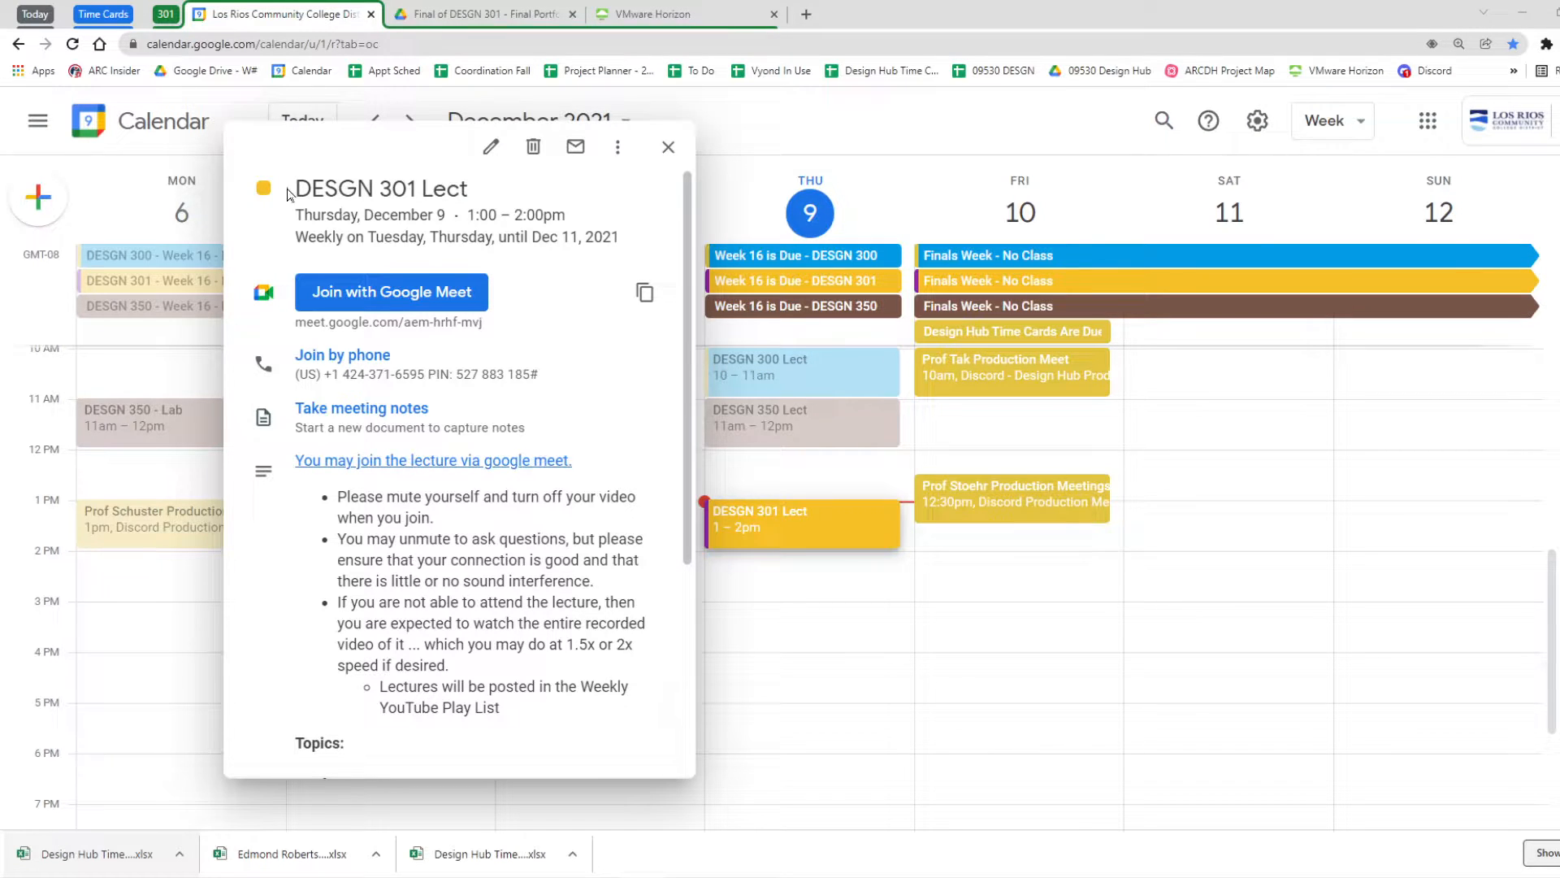
Close the DESGN 301 lecture details, view the December 13–19 finals deadlines, and return to December 6–12
{"action": "double_click", "coordinate": [380, 189]}
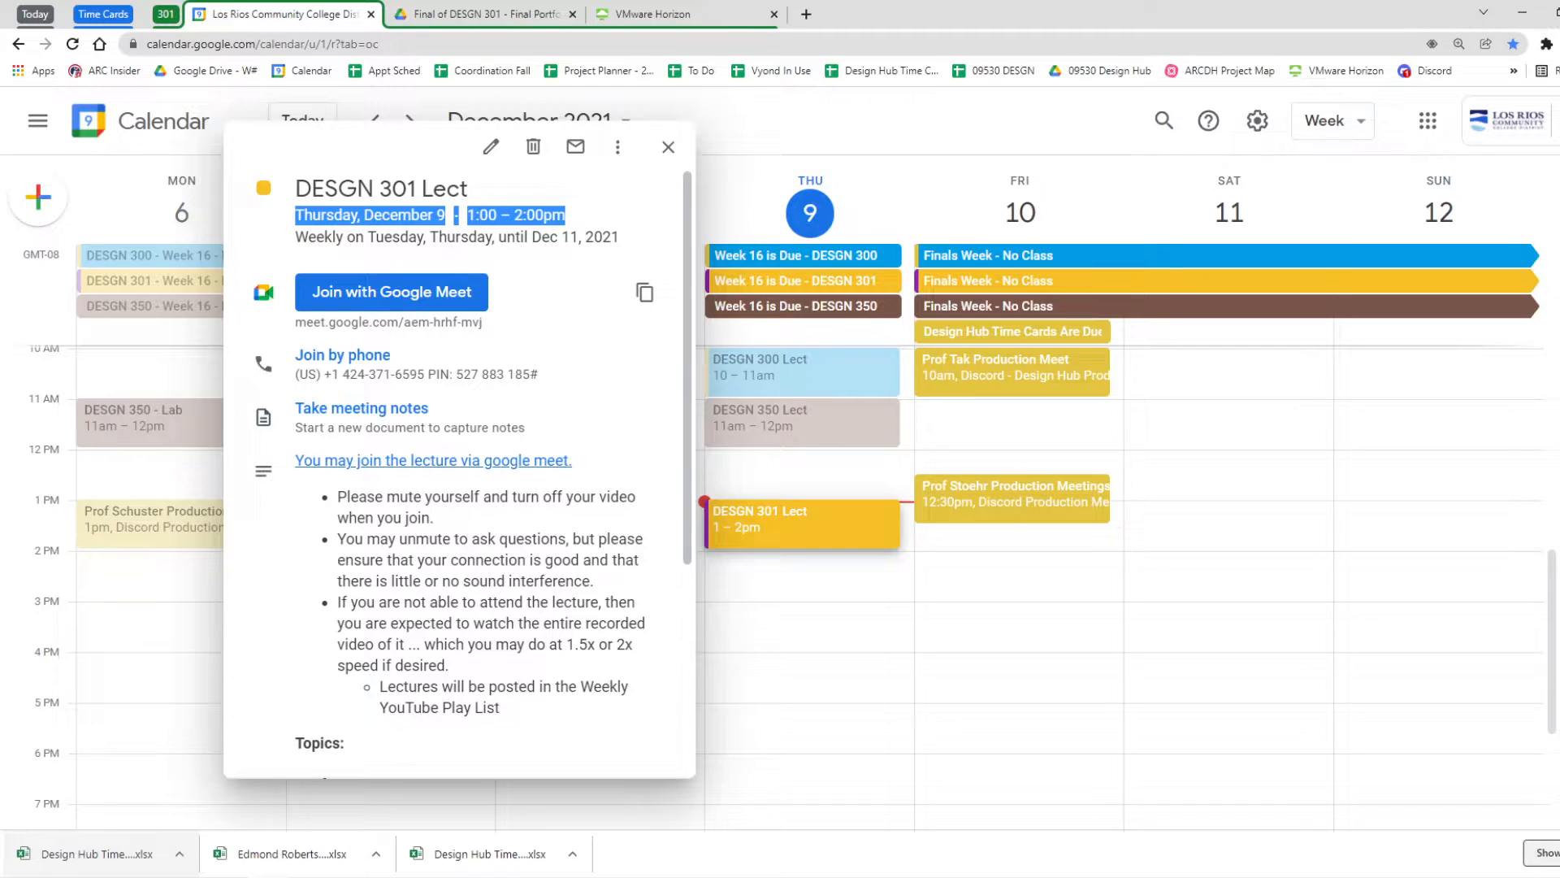
{"action": "mouse_move", "coordinate": [555, 351]}
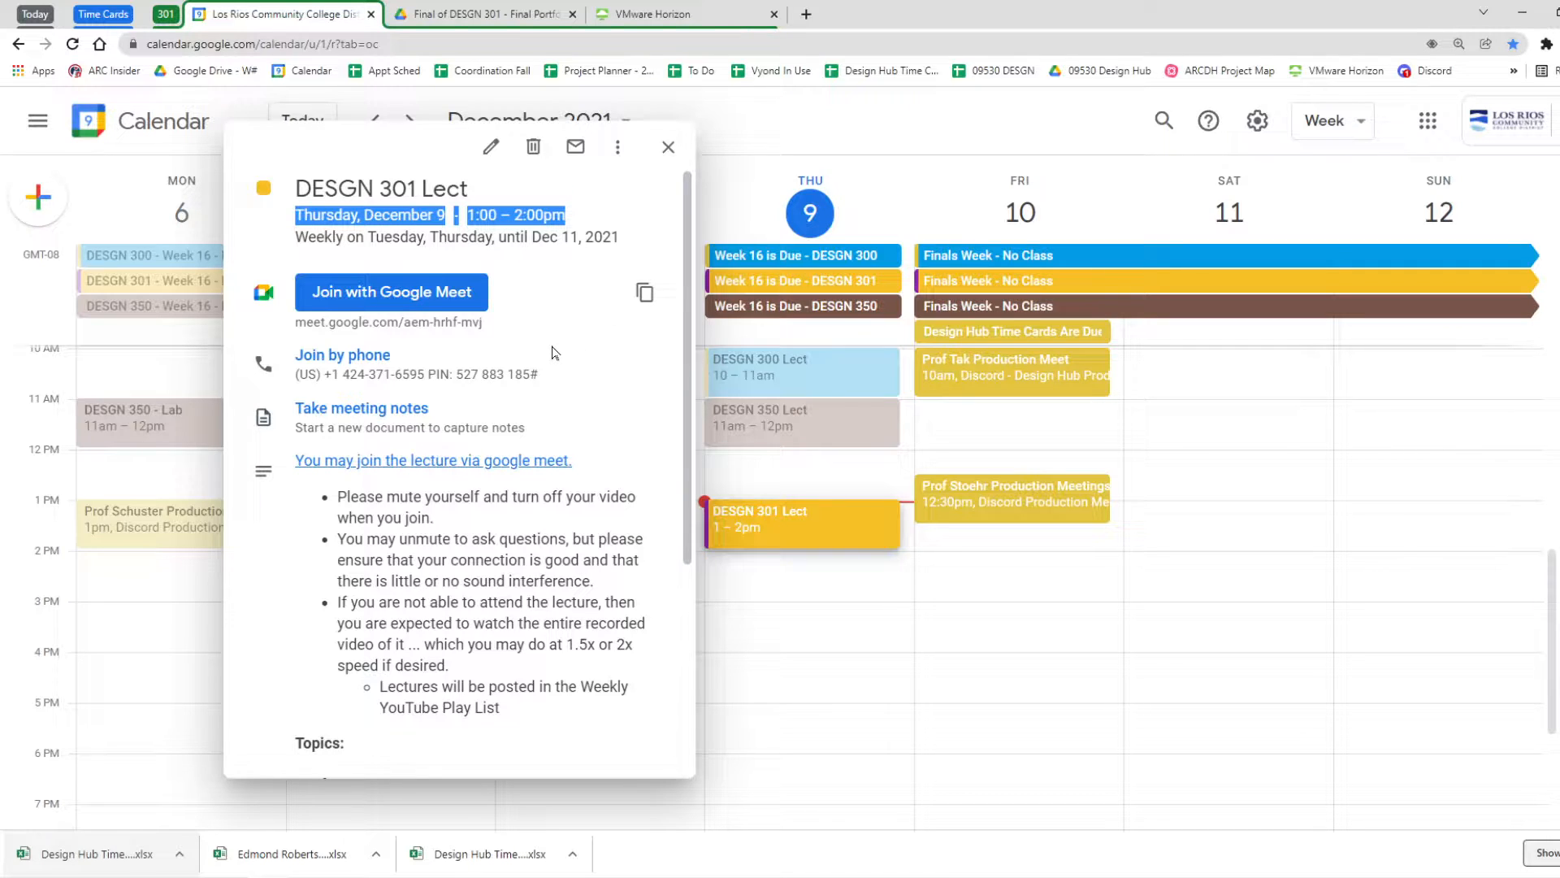
{"action": "mouse_move", "coordinate": [425, 292]}
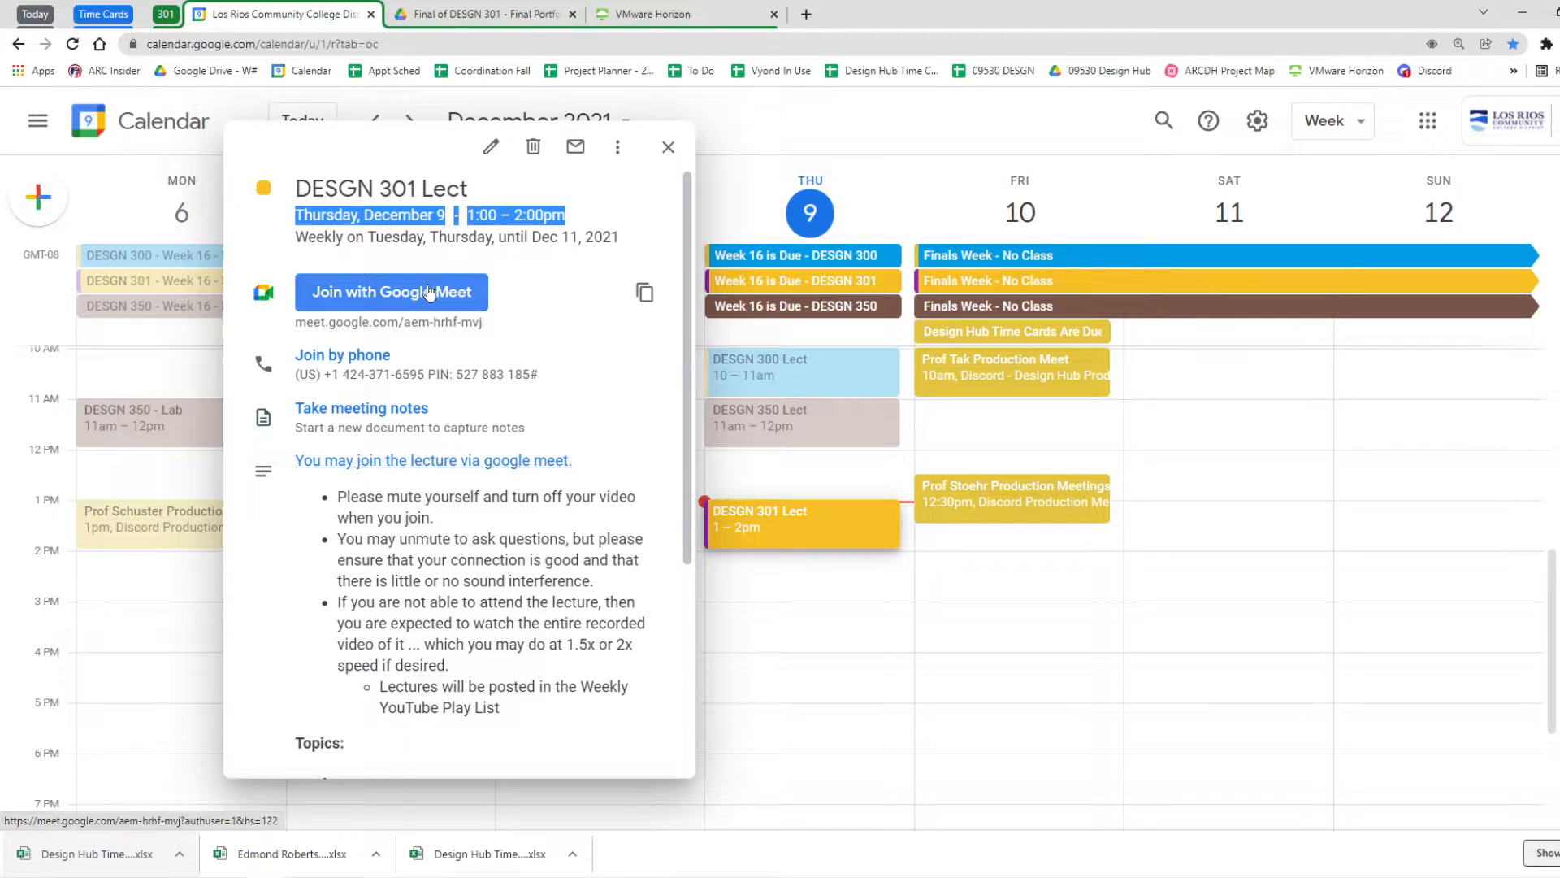
{"action": "left_click", "coordinate": [667, 146]}
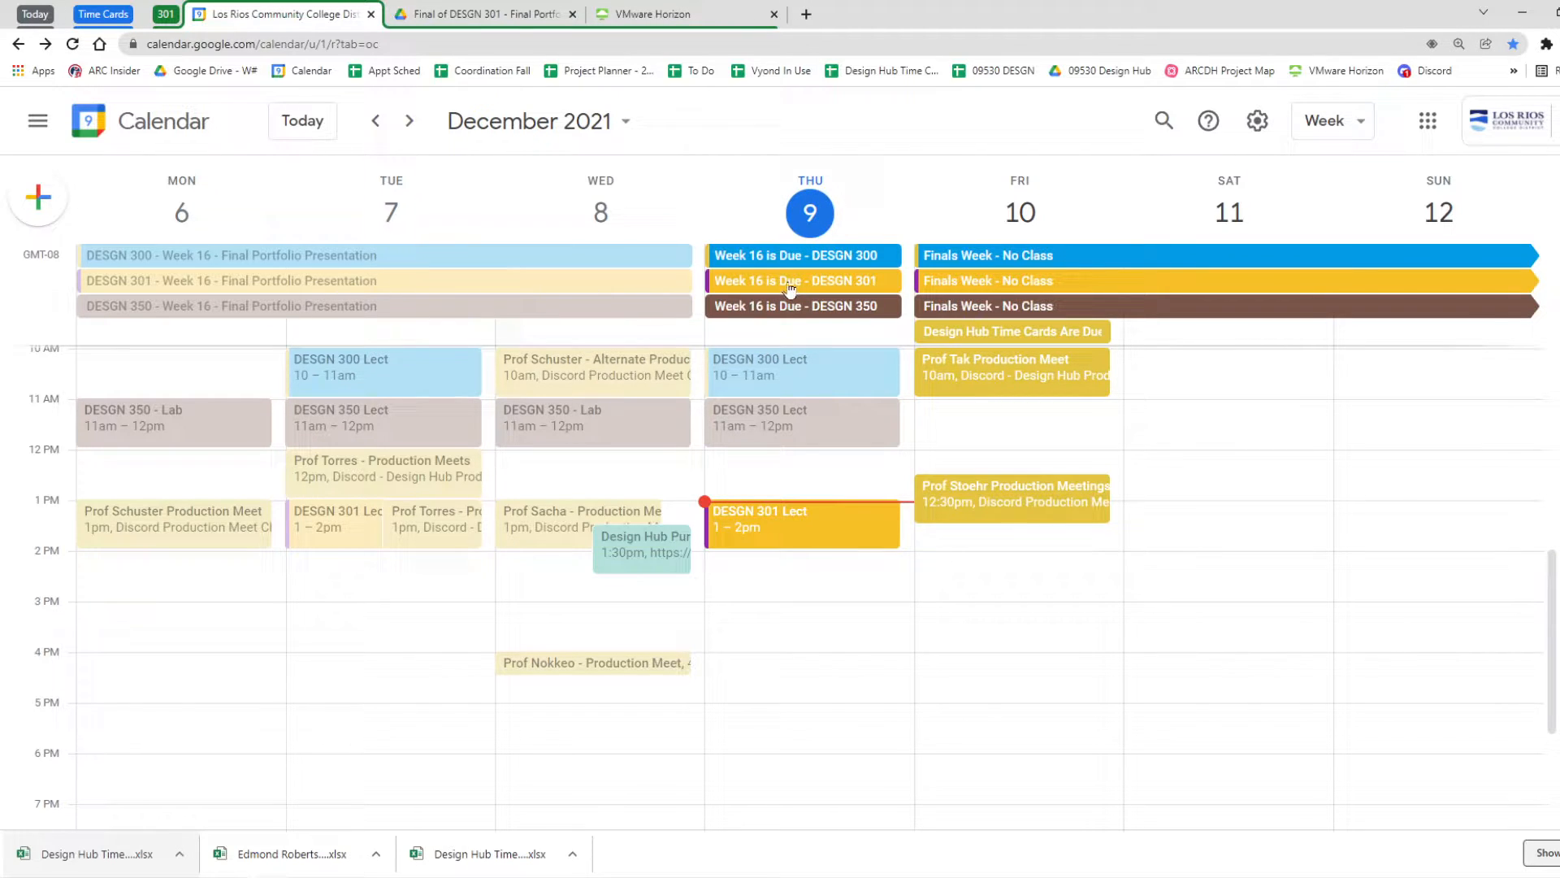
{"action": "mouse_move", "coordinate": [809, 284]}
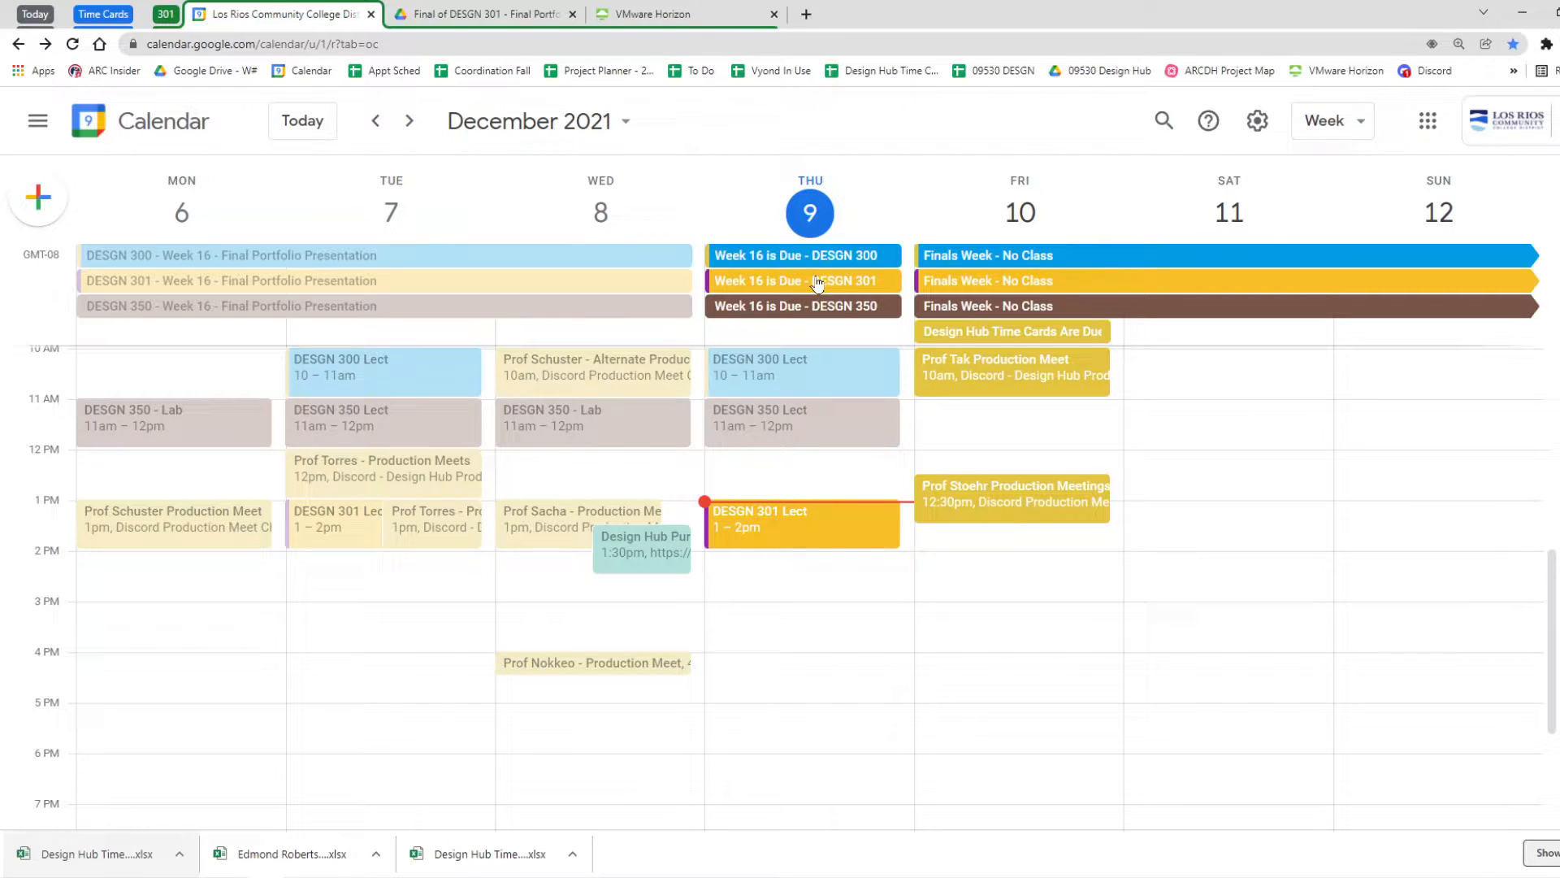
{"action": "mouse_move", "coordinate": [813, 286]}
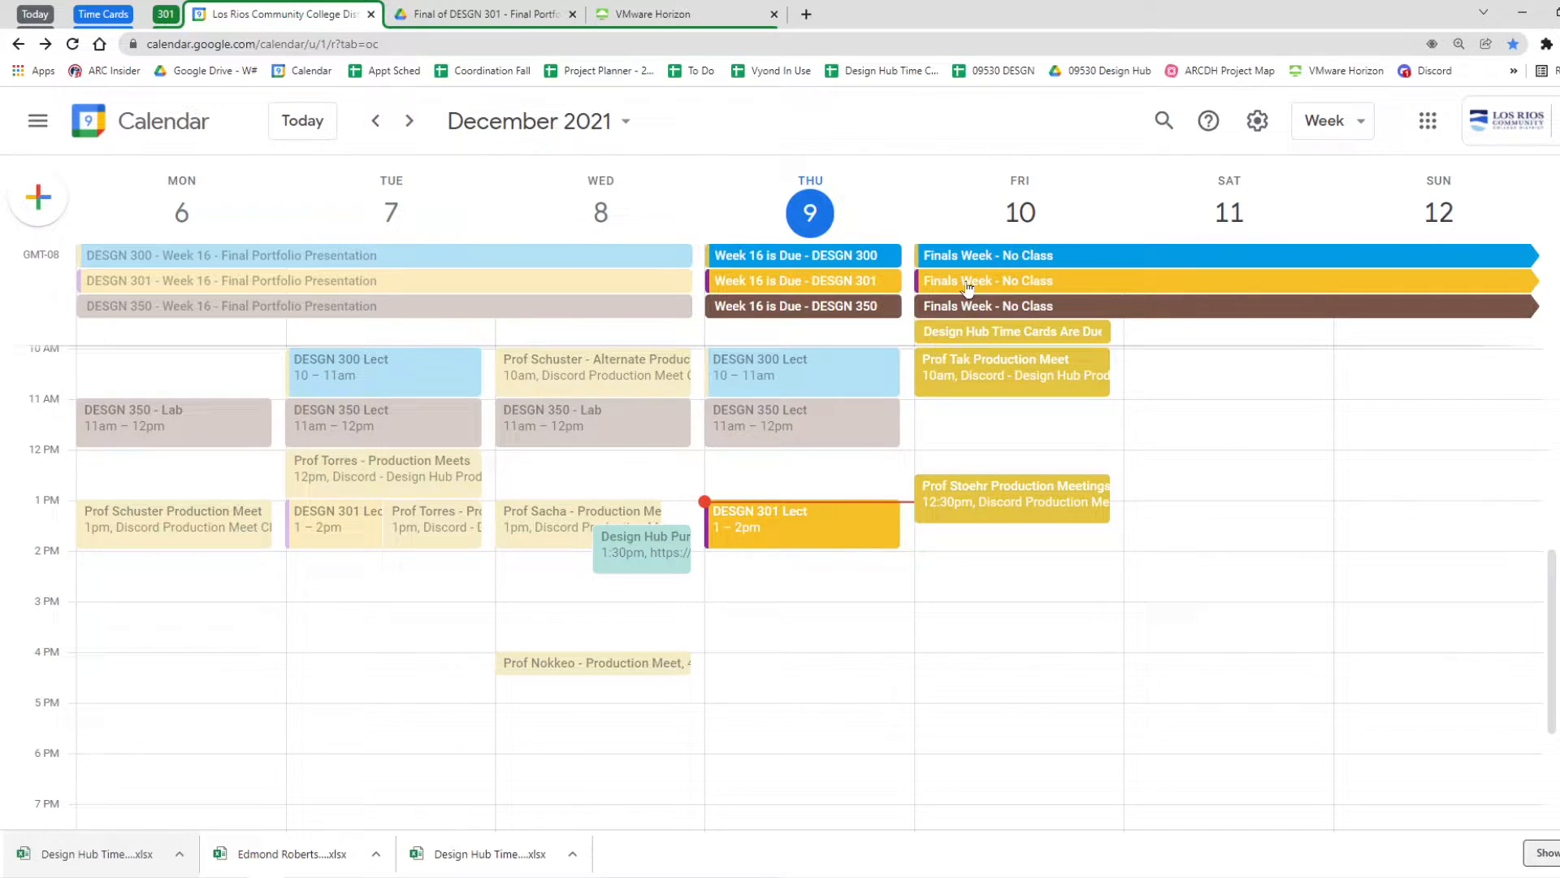
{"action": "mouse_move", "coordinate": [408, 174]}
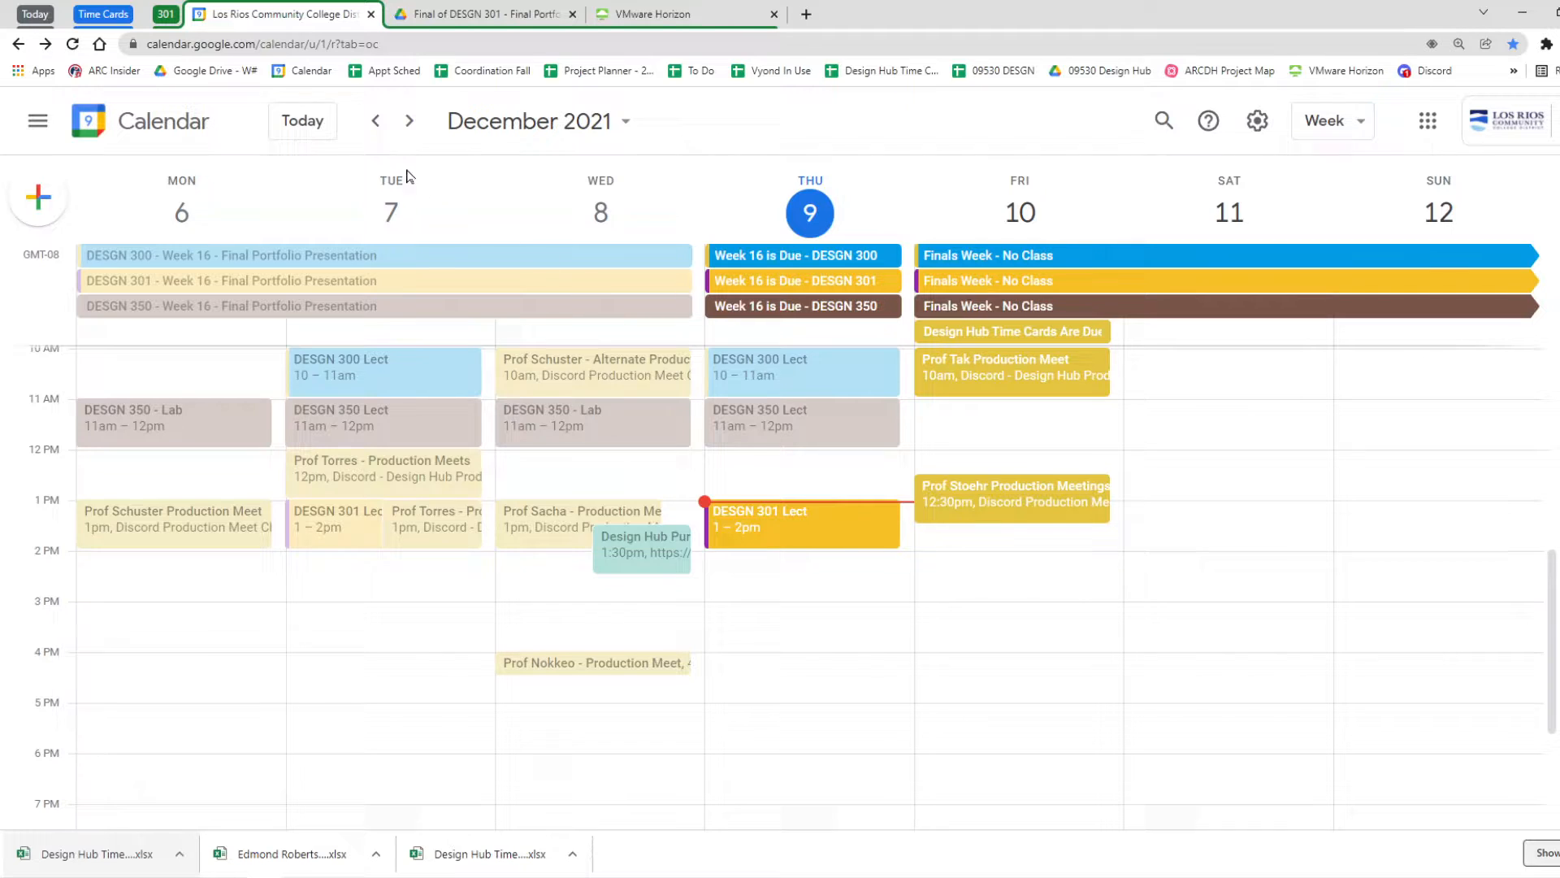
{"action": "left_click", "coordinate": [410, 120]}
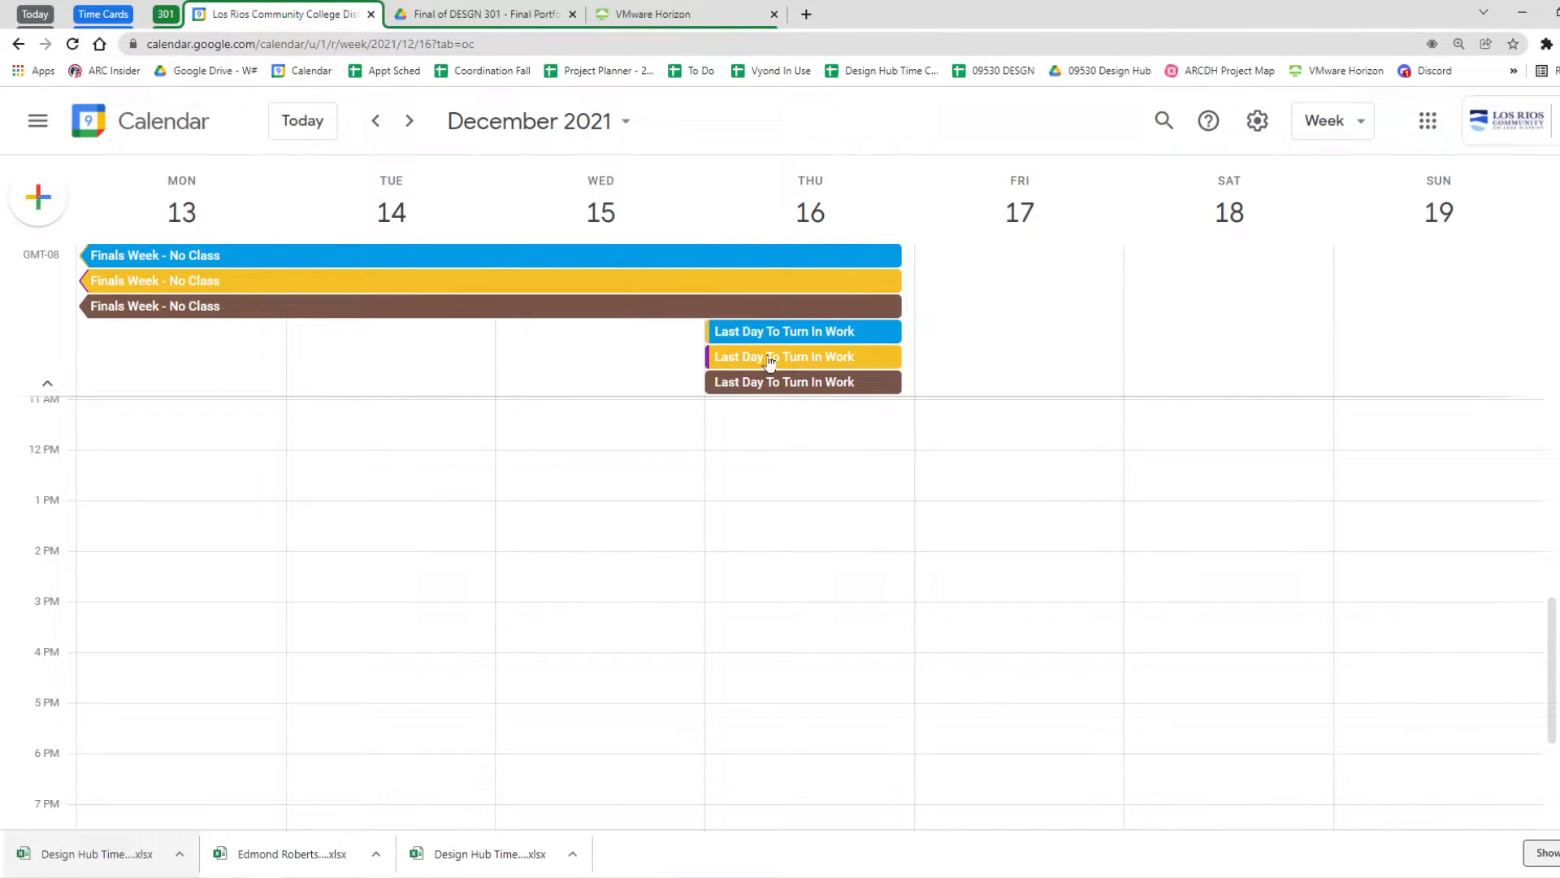
{"action": "mouse_move", "coordinate": [376, 124]}
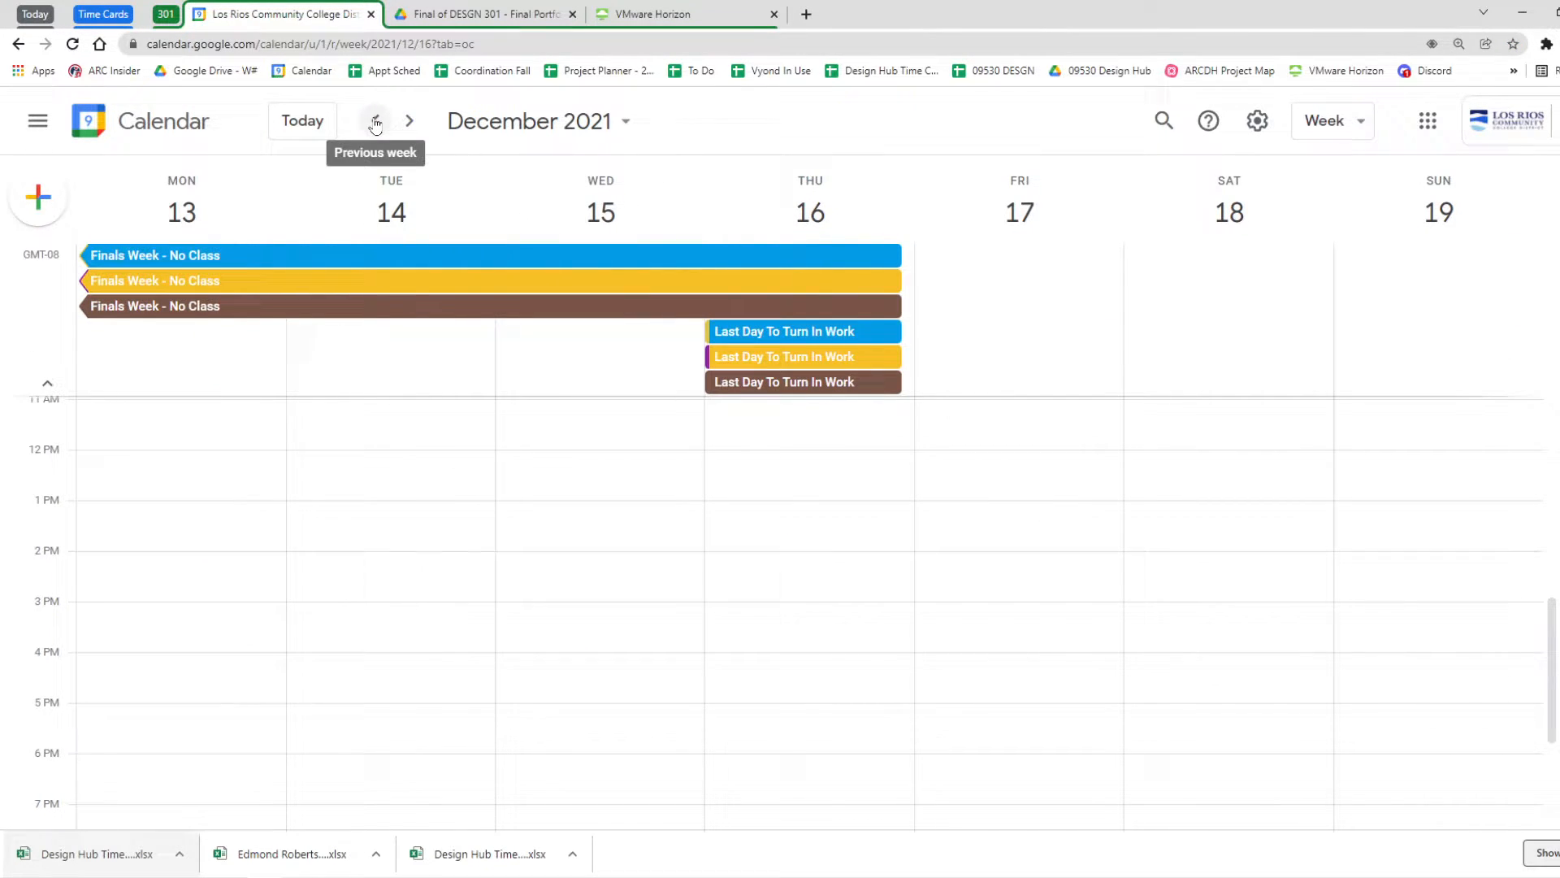
{"action": "left_click", "coordinate": [377, 120]}
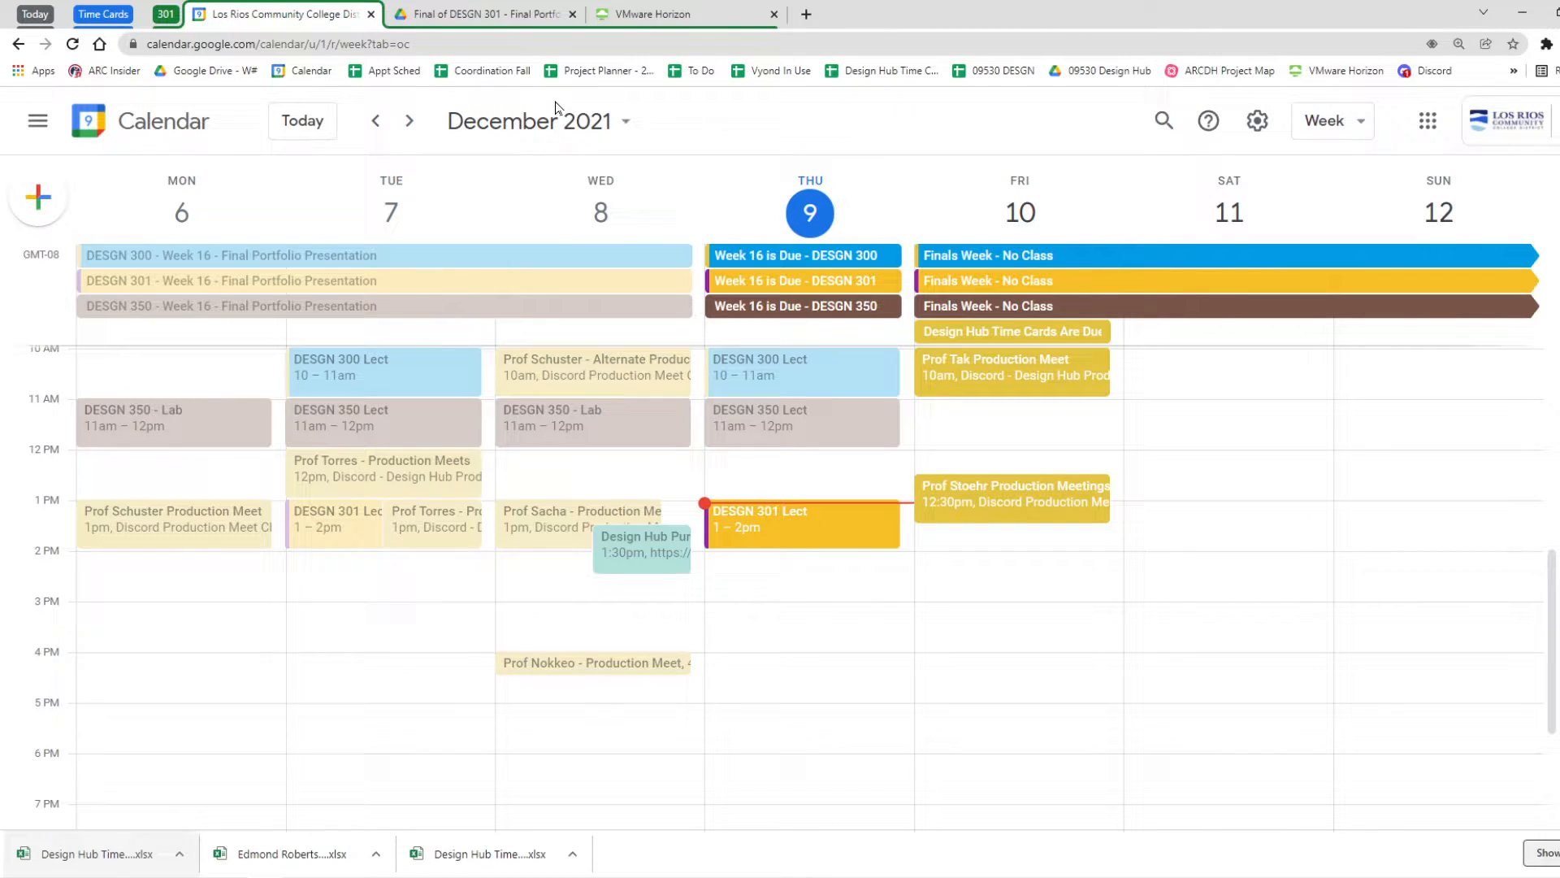
{"action": "mouse_move", "coordinate": [485, 13]}
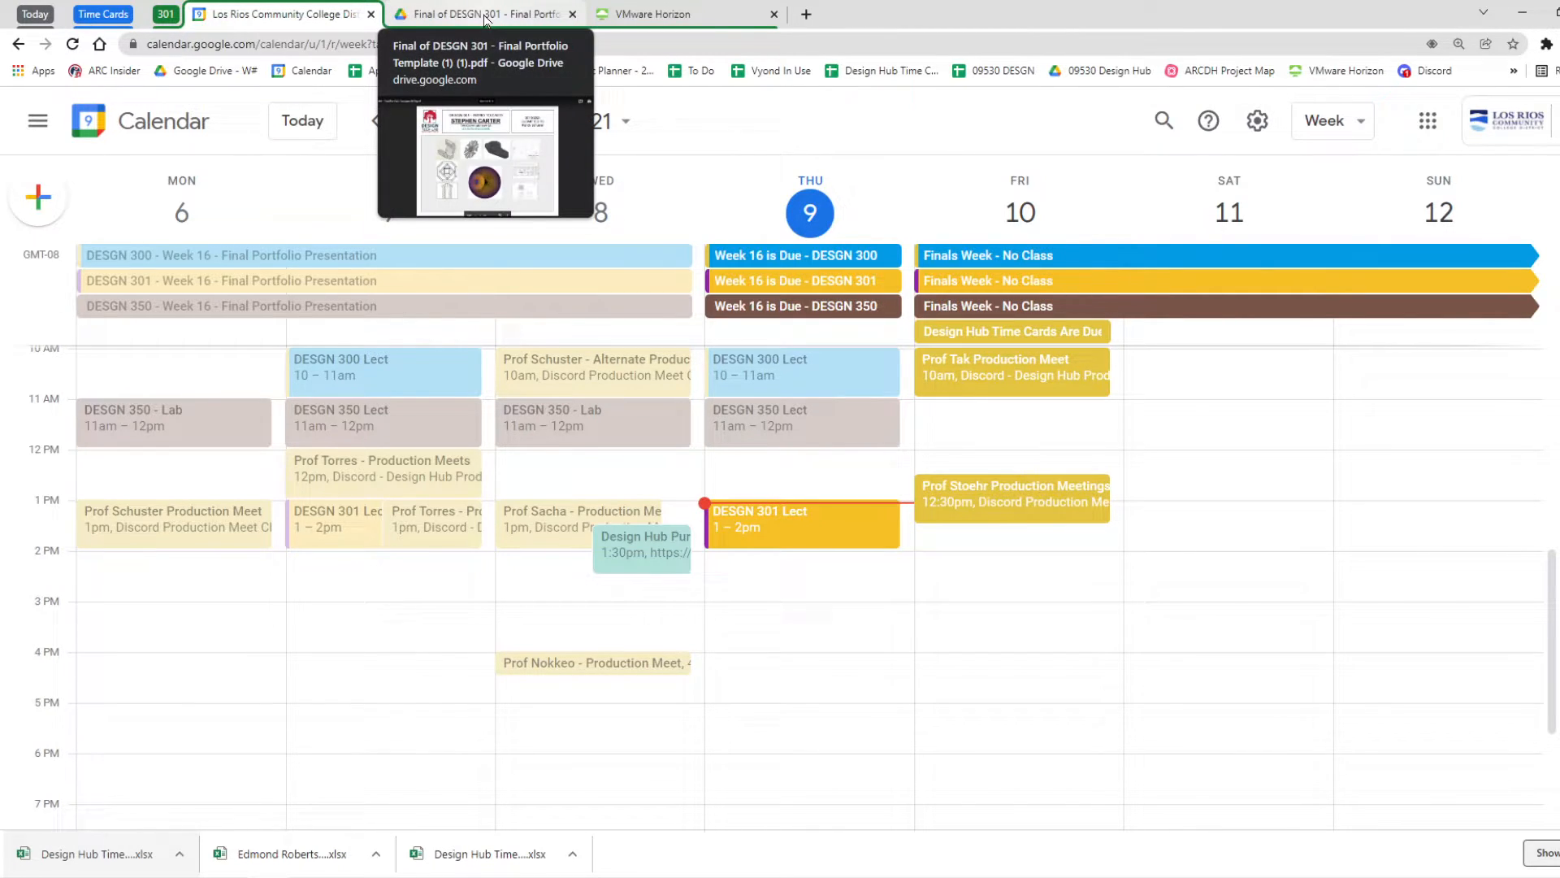
Switch to the 'Final of DESGN 301 - Final Portfolio Template' PDF at page 1 of 23
{"action": "left_click", "coordinate": [486, 13]}
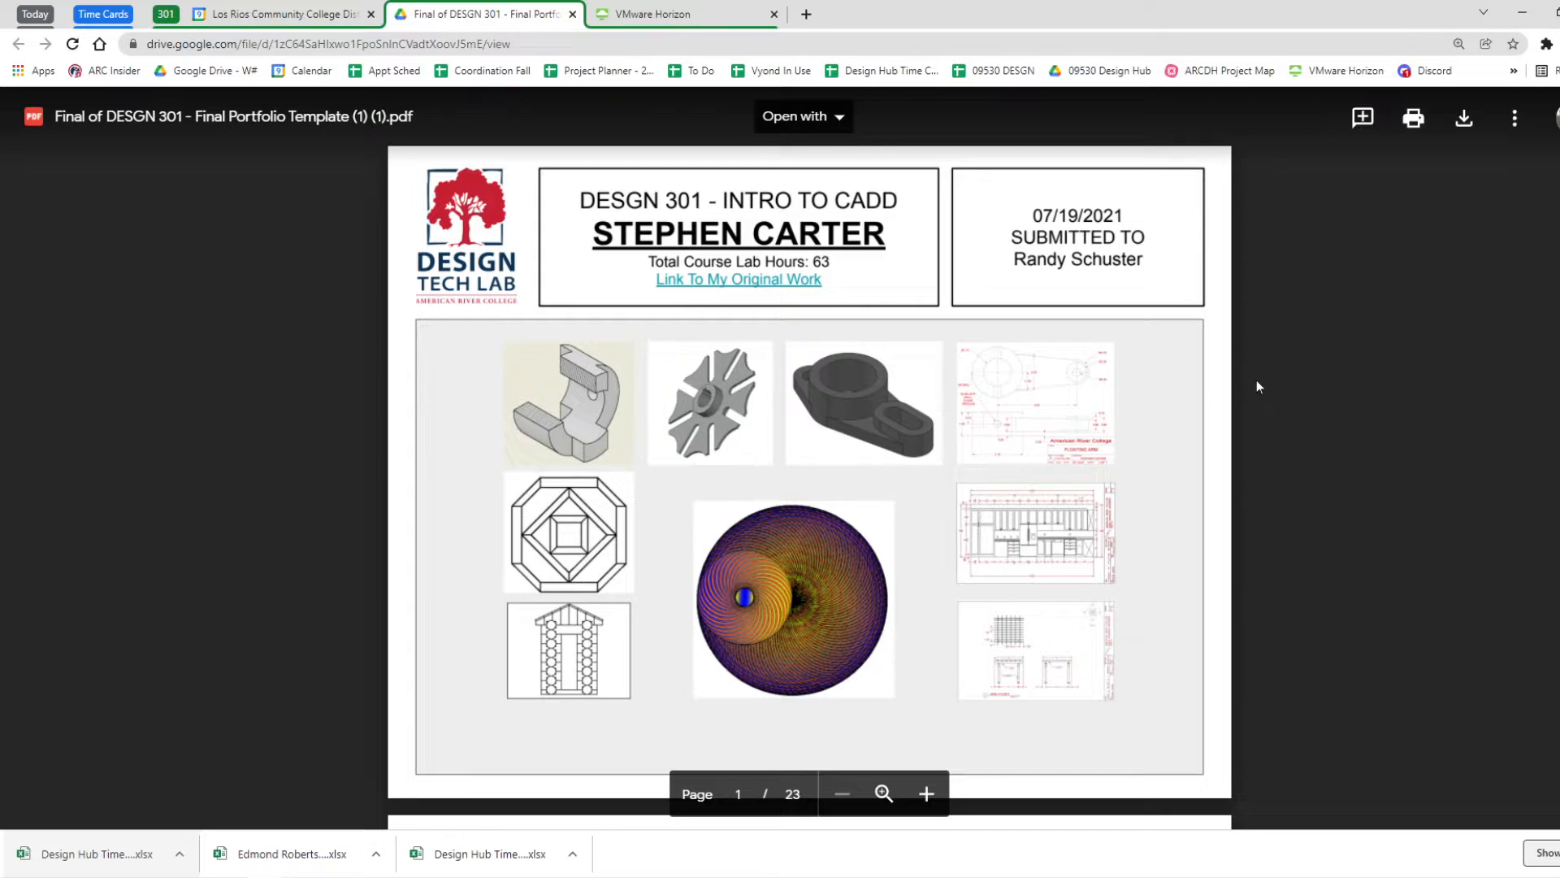
{"action": "mouse_move", "coordinate": [1273, 314]}
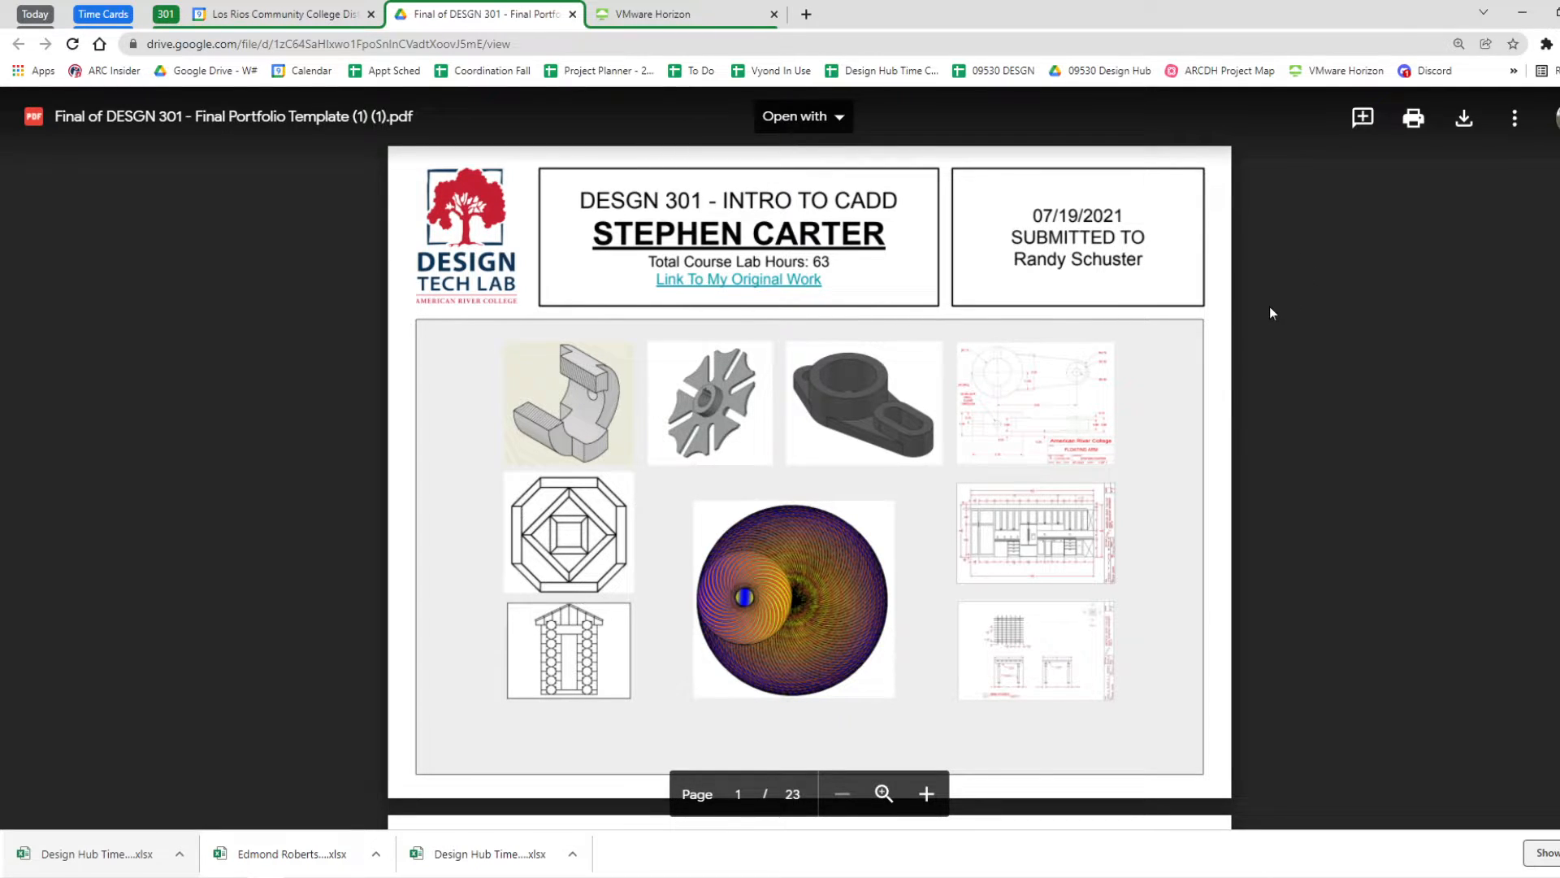
{"action": "mouse_move", "coordinate": [1347, 298]}
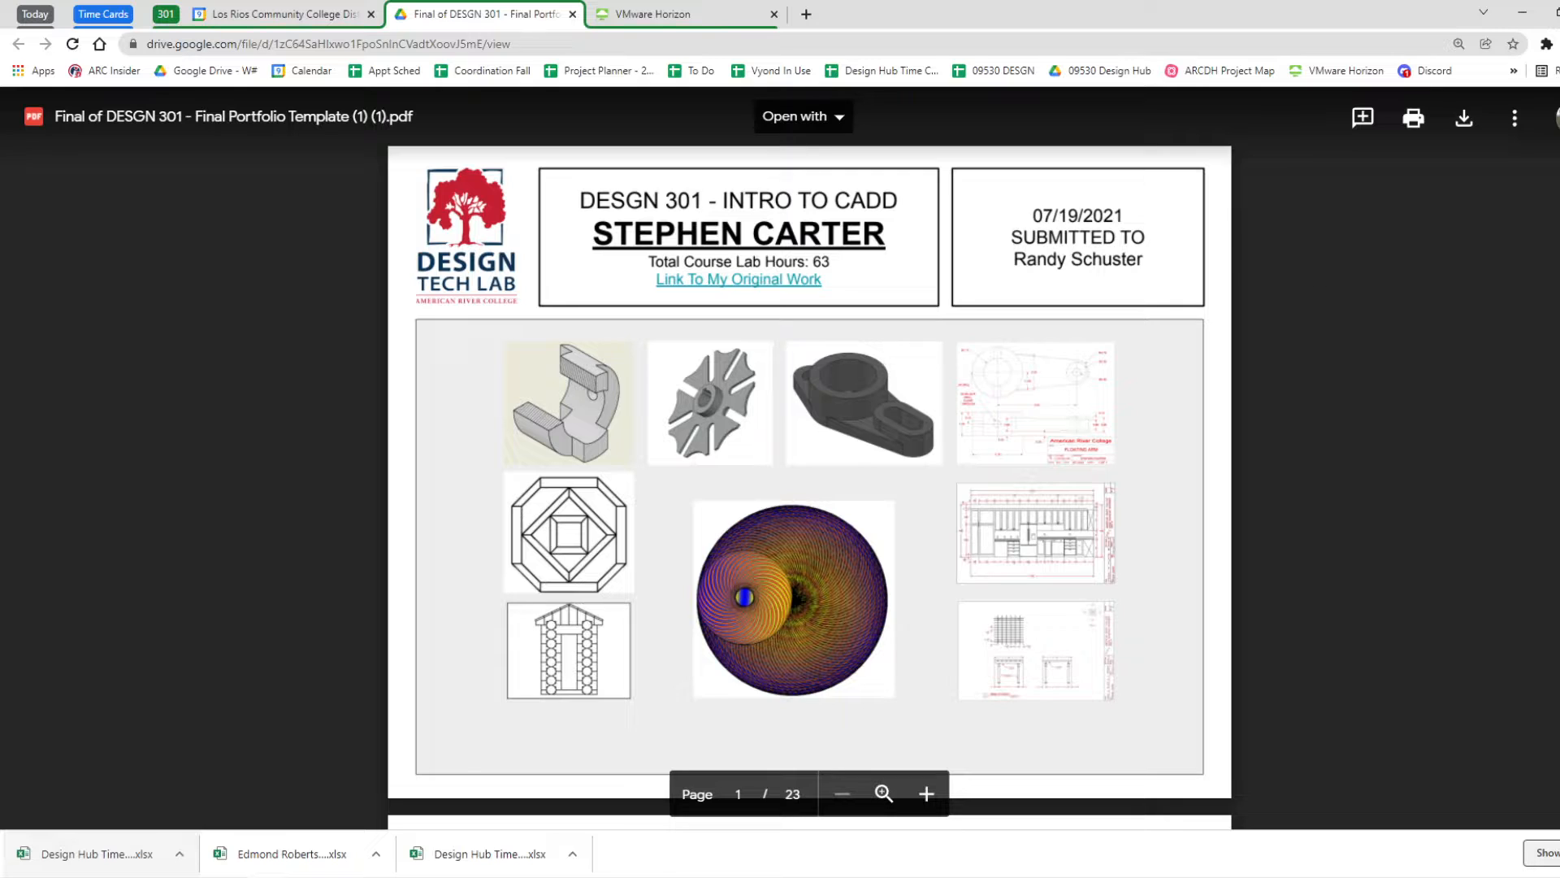
{"action": "mouse_move", "coordinate": [1352, 465]}
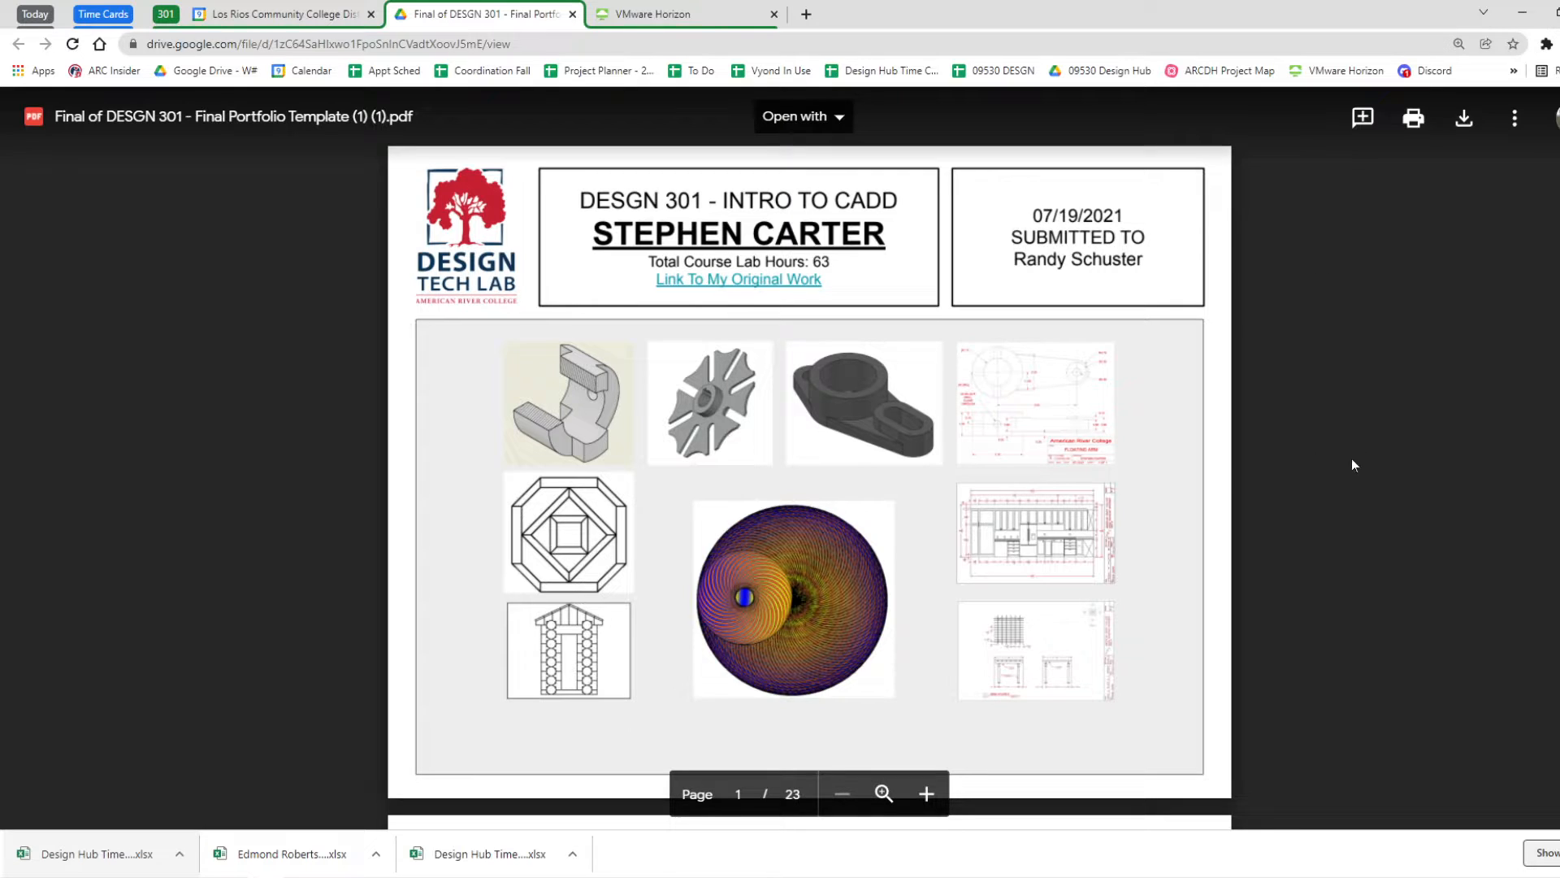
{"action": "mouse_move", "coordinate": [1330, 354]}
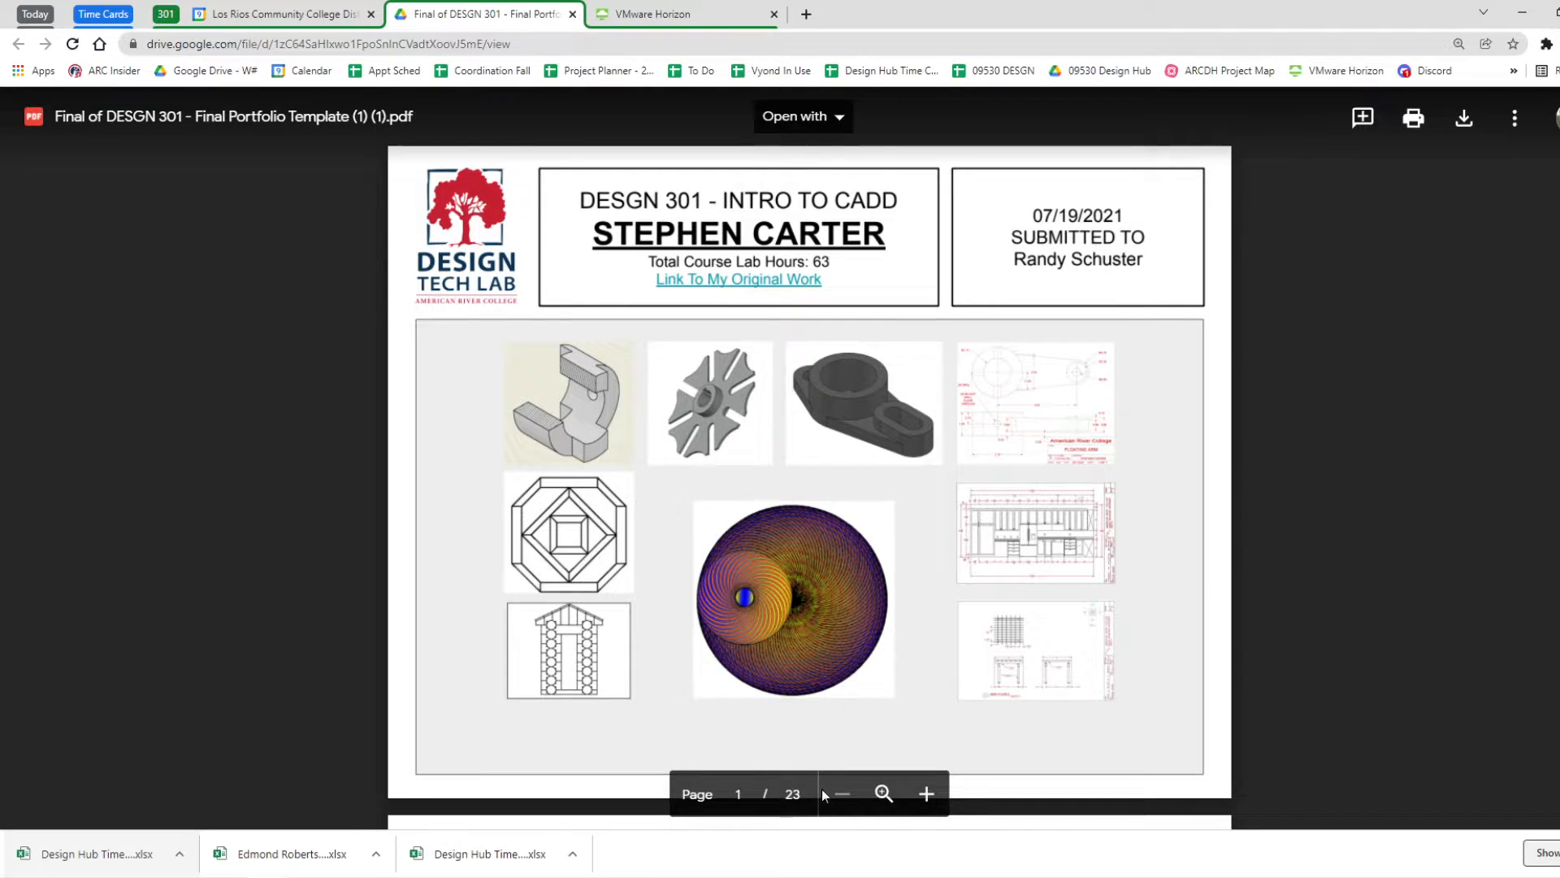
{"action": "mouse_move", "coordinate": [1394, 545]}
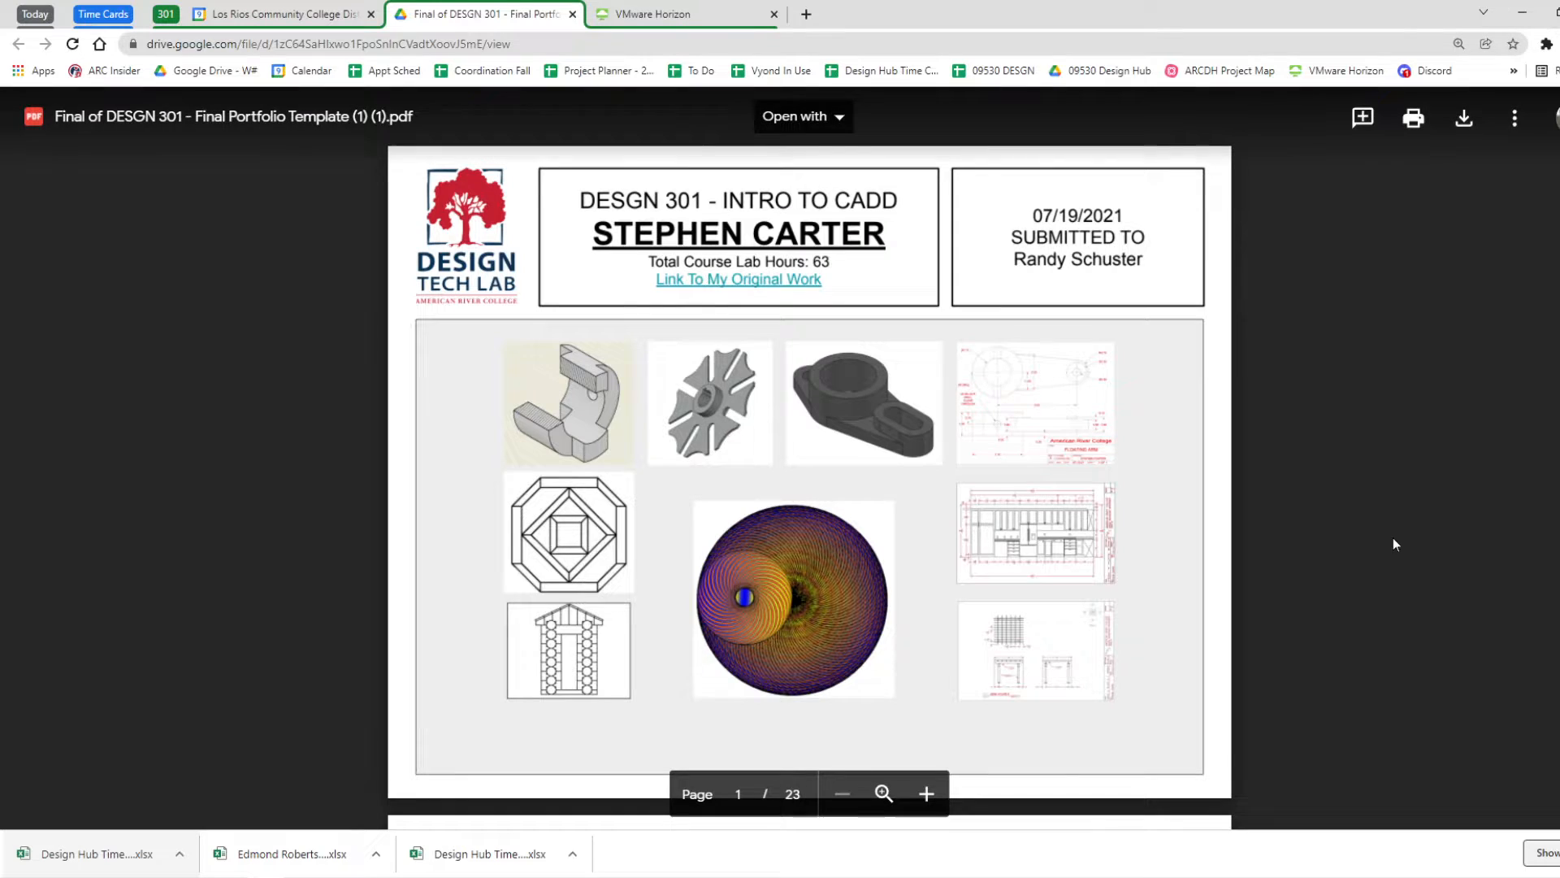
{"action": "mouse_move", "coordinate": [1359, 419]}
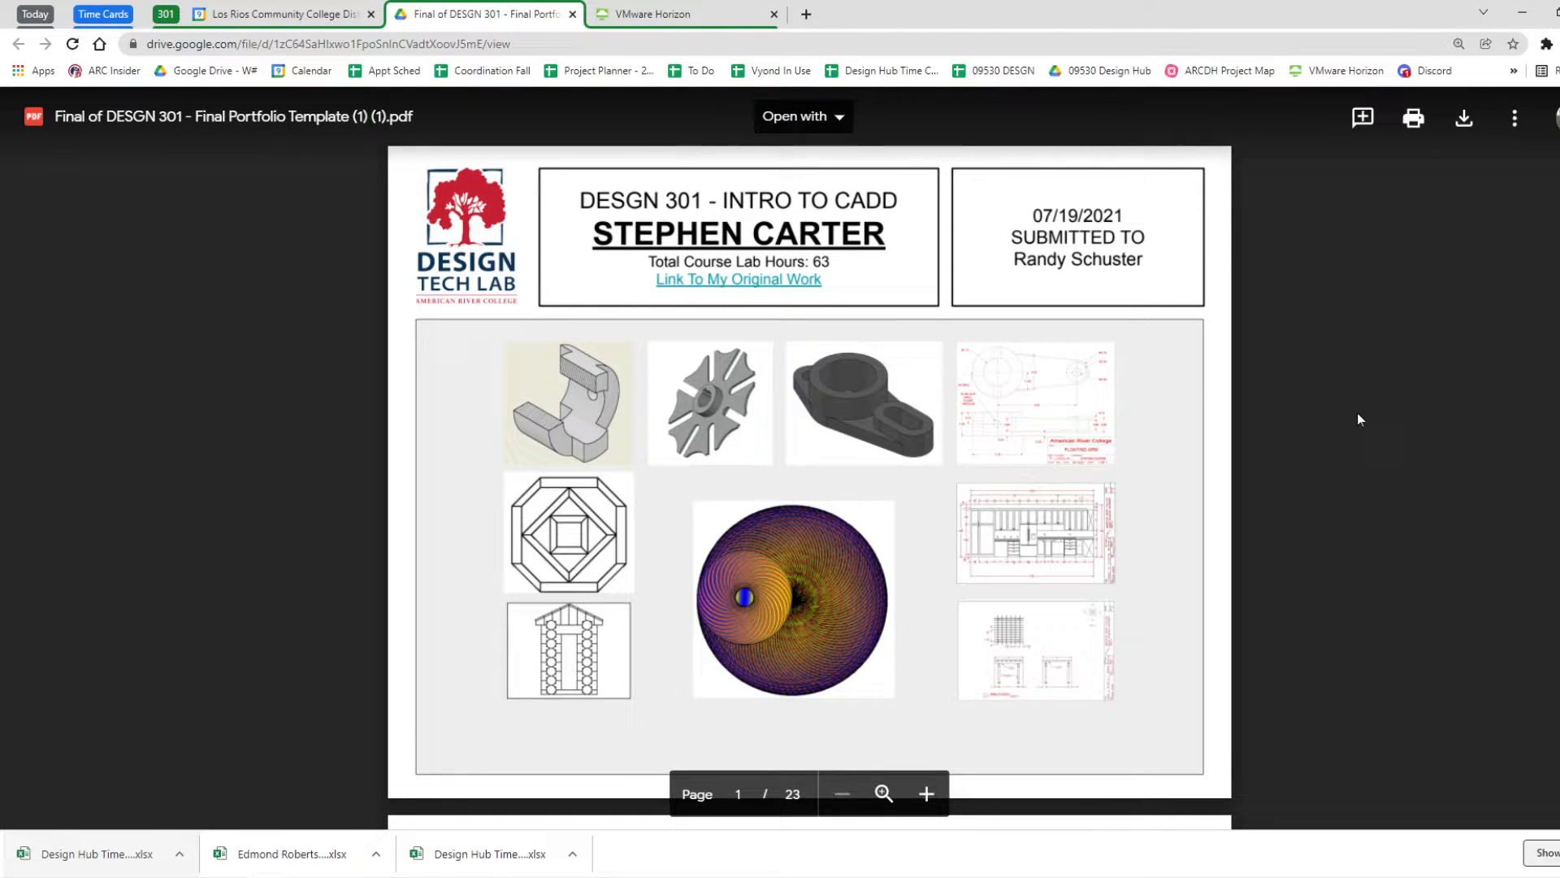
Scroll past the lines-and-shapes and copy/trim/offset examples on pages 6–7 to page 8
{"action": "scroll", "scroll_direction": "down", "scroll_amount": 3}
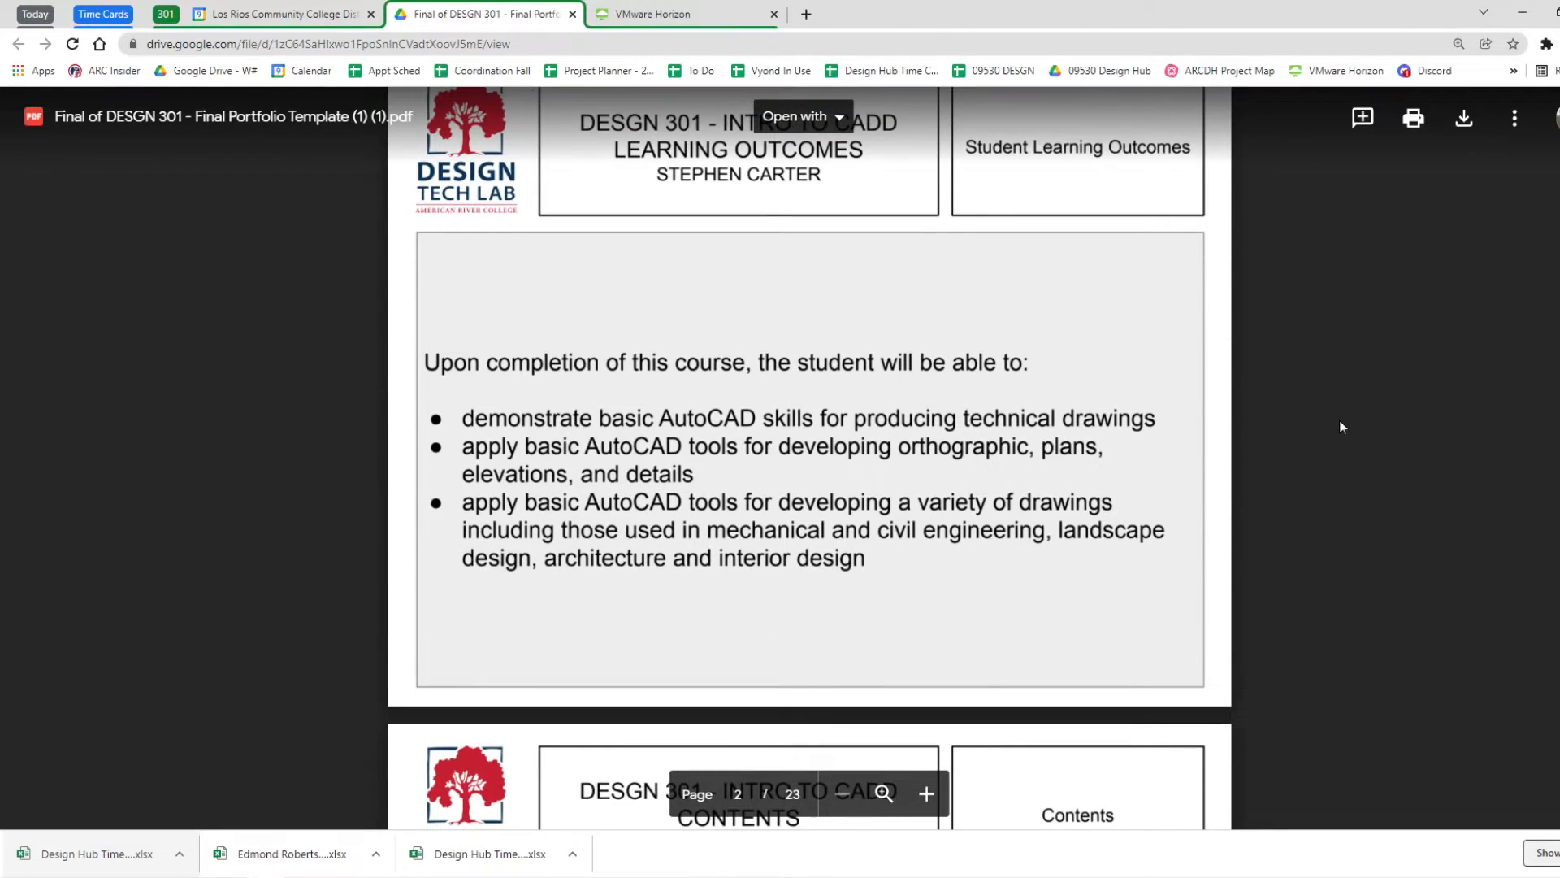
{"action": "scroll", "scroll_direction": "down", "scroll_amount": 3}
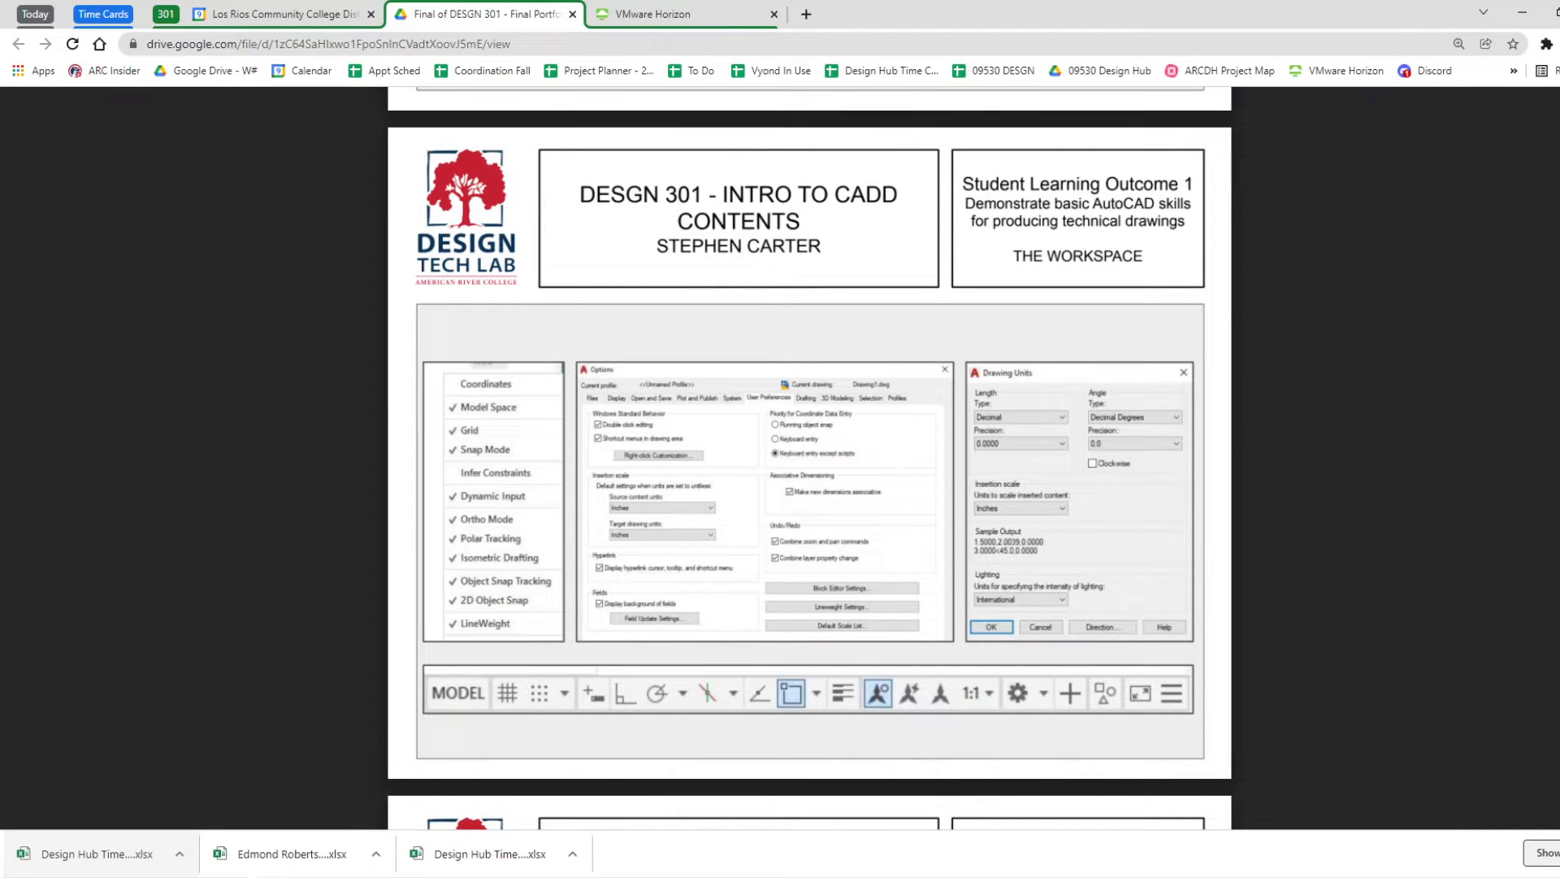
{"action": "scroll", "scroll_direction": "down", "scroll_amount": 3}
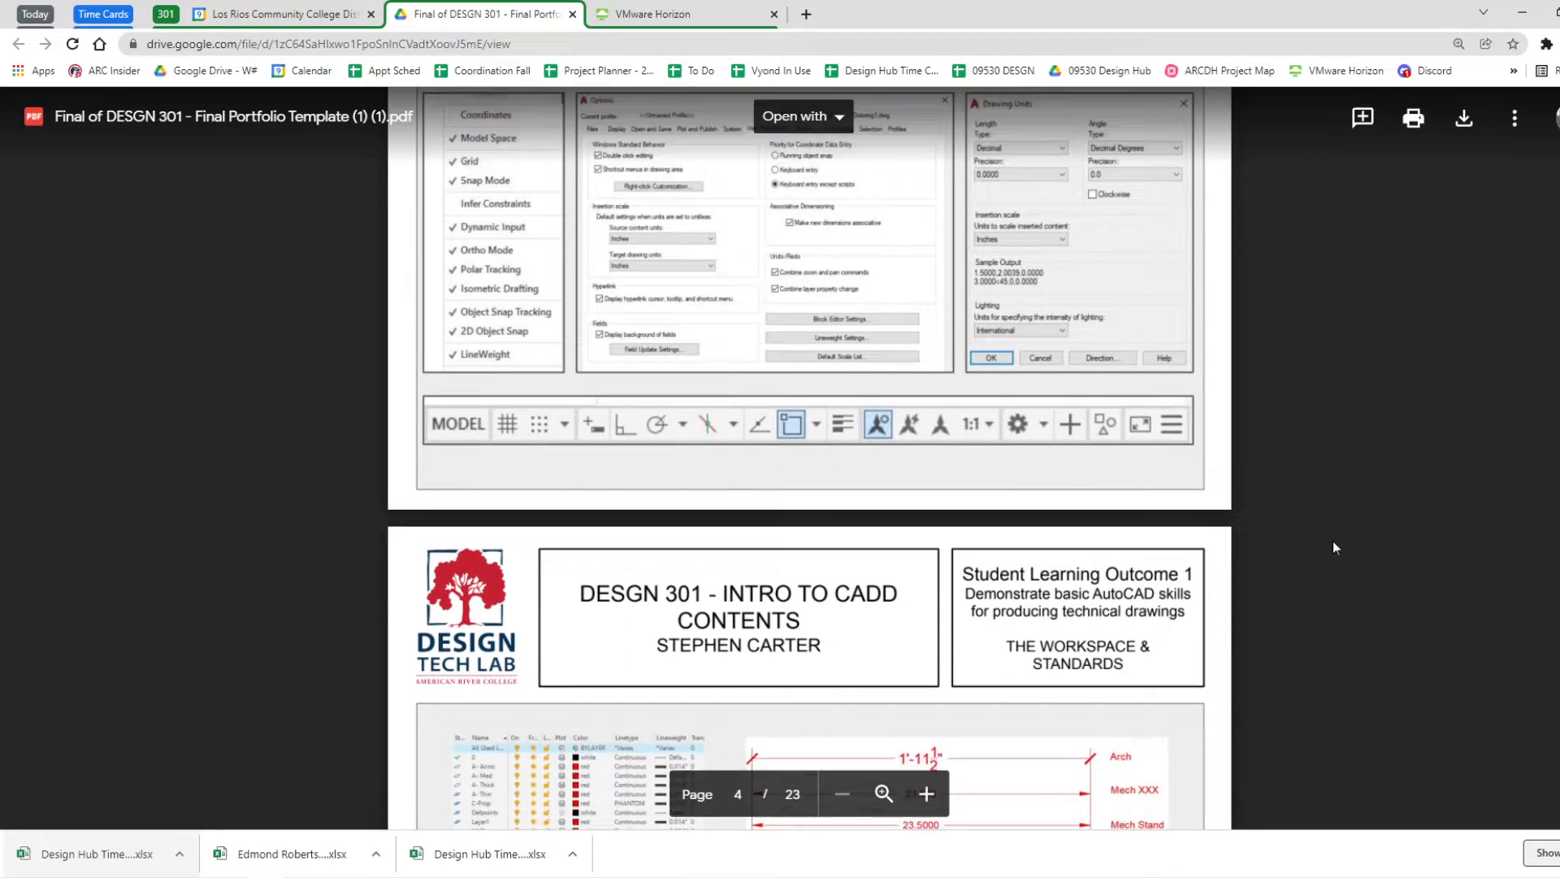
{"action": "scroll", "scroll_direction": "down", "scroll_amount": 3}
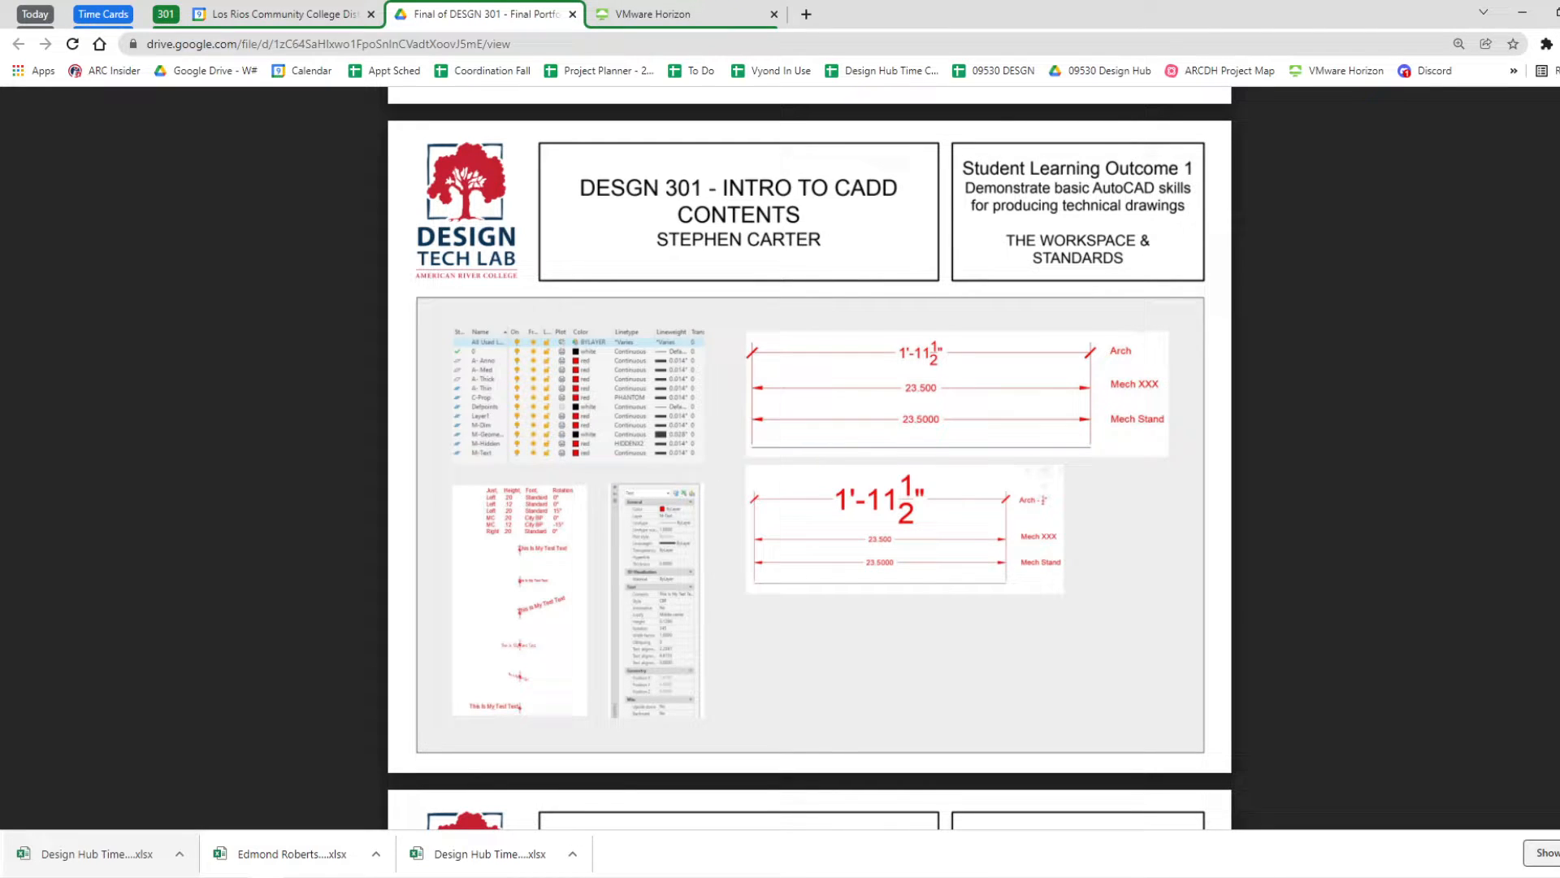
{"action": "mouse_move", "coordinate": [1300, 494]}
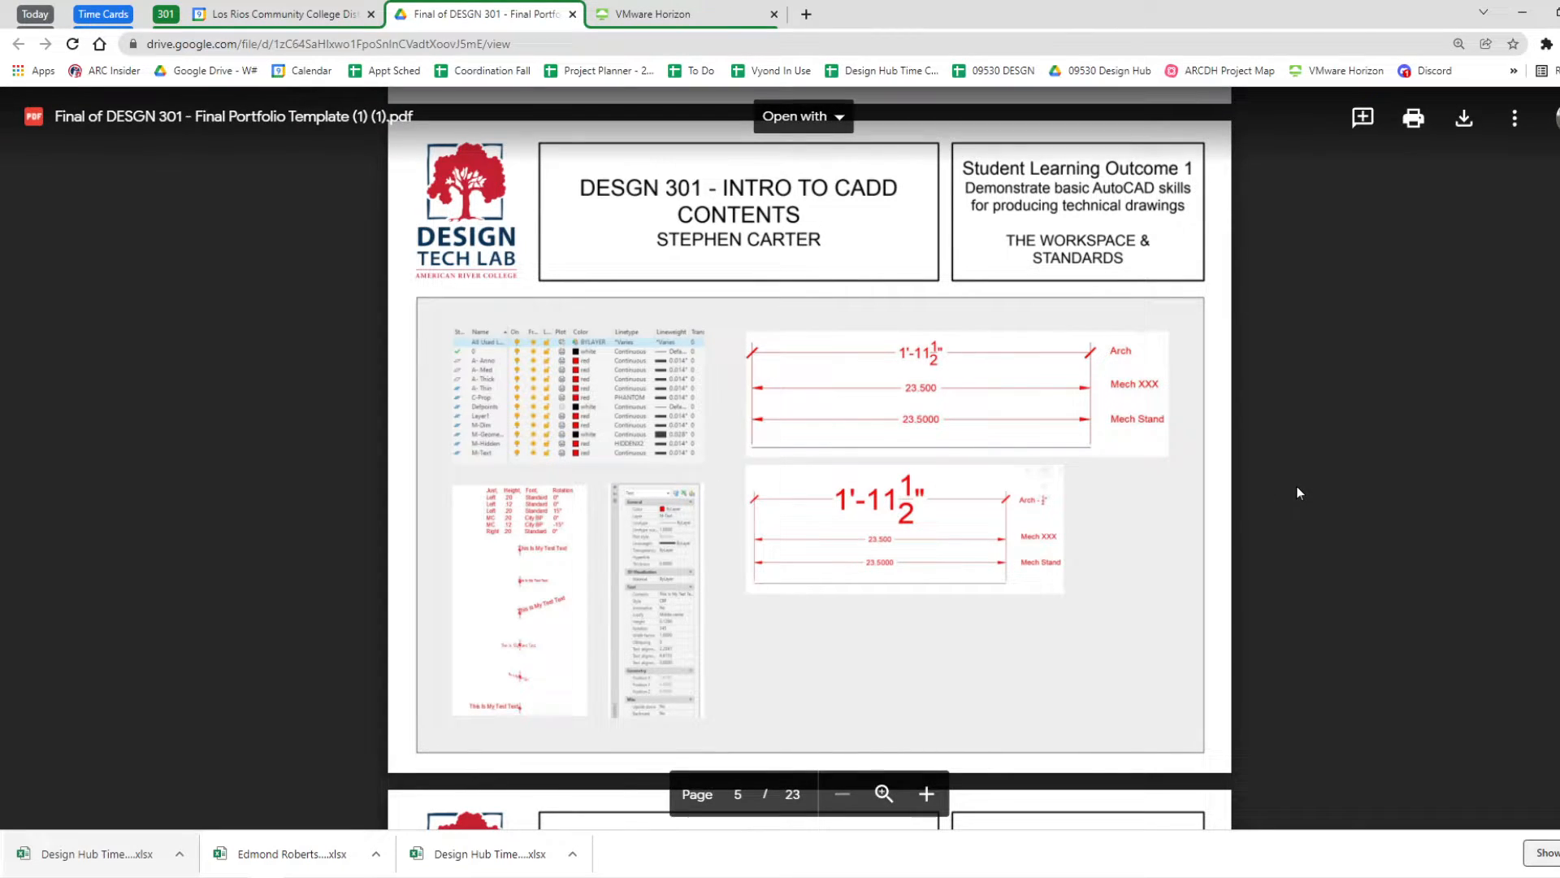
{"action": "scroll", "scroll_direction": "down", "scroll_amount": 3}
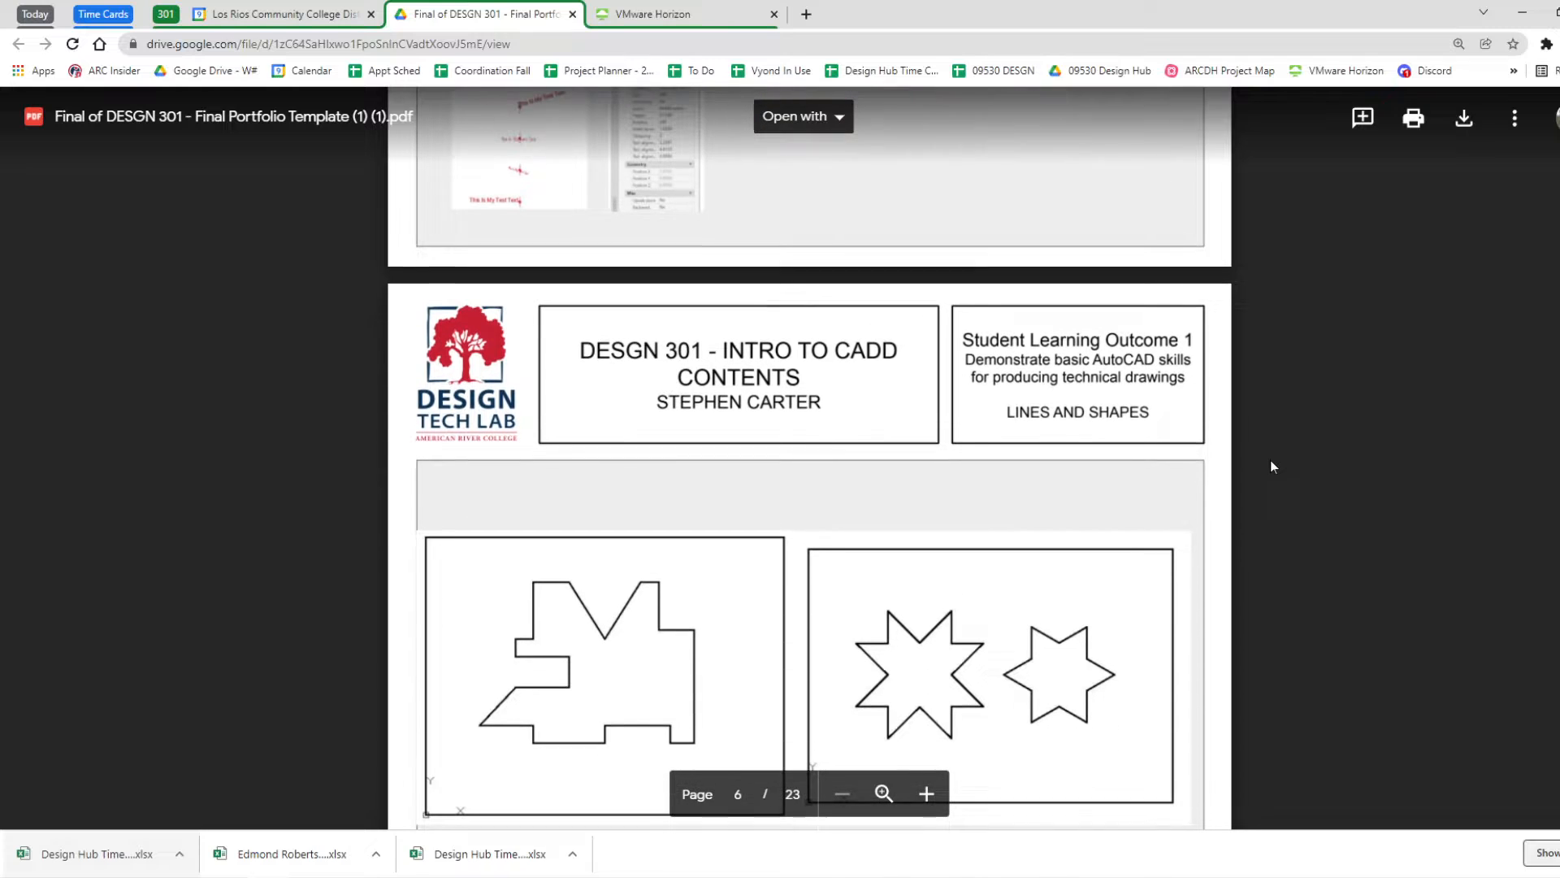
{"action": "scroll", "scroll_direction": "down", "scroll_amount": 3}
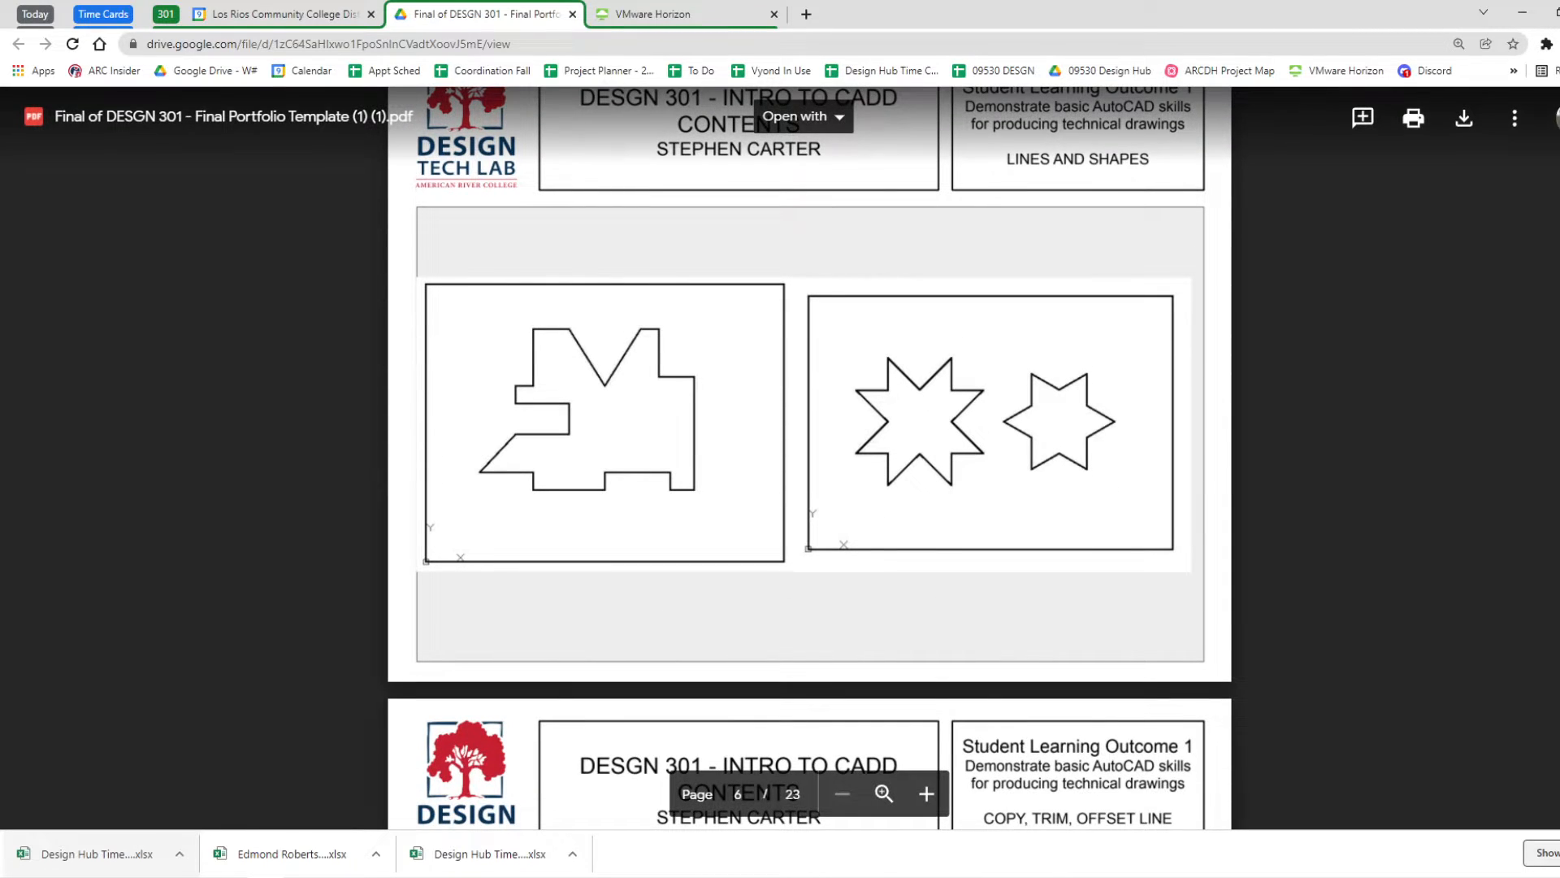
{"action": "scroll", "scroll_direction": "down", "scroll_amount": 3}
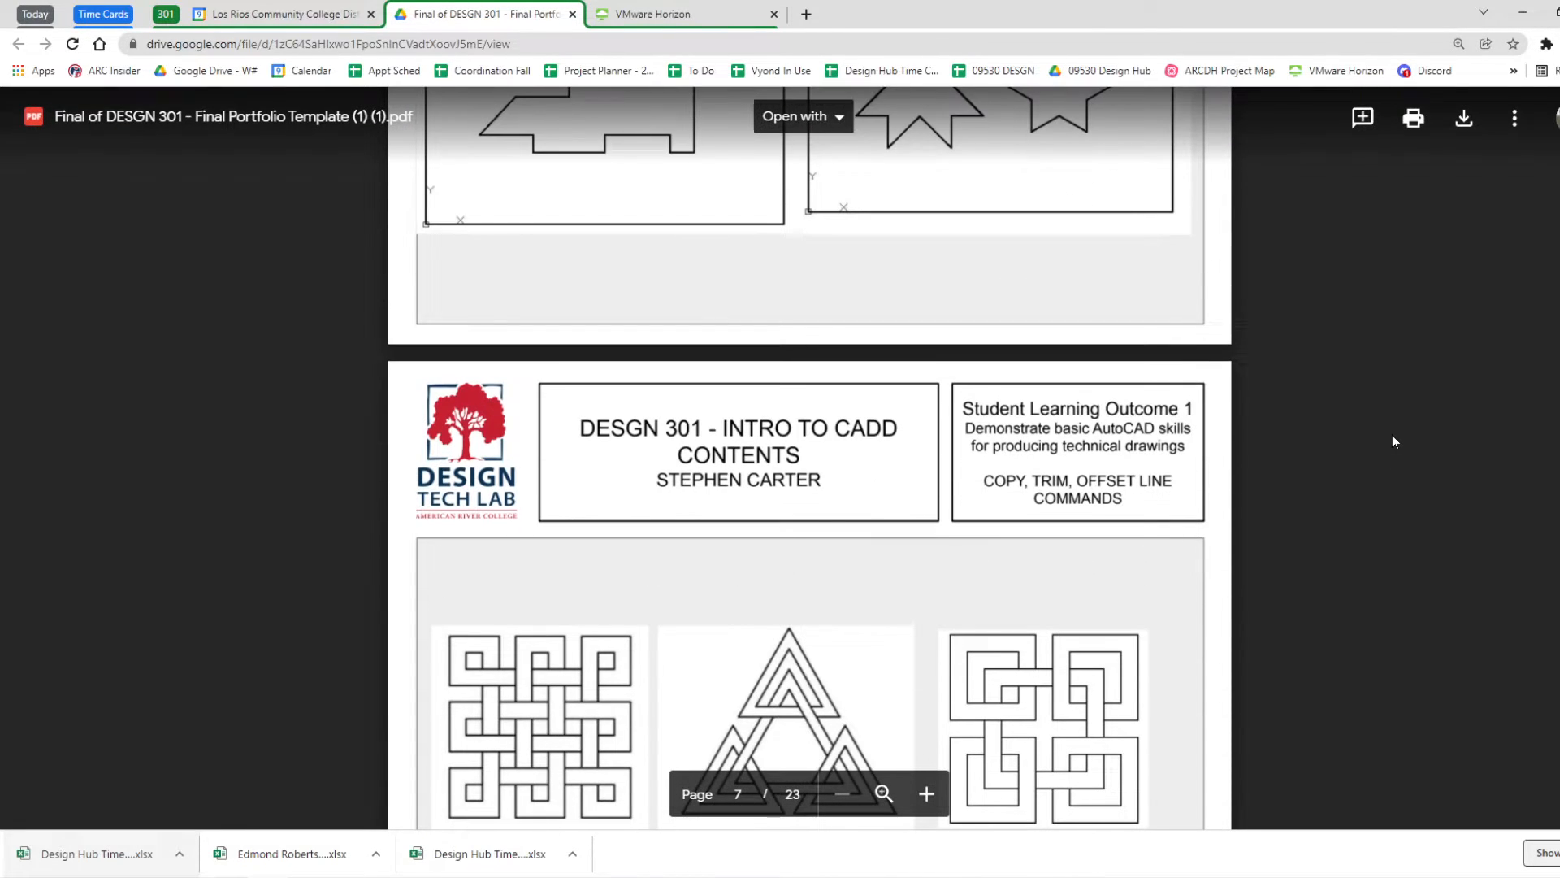
{"action": "scroll", "scroll_direction": "down", "scroll_amount": 3}
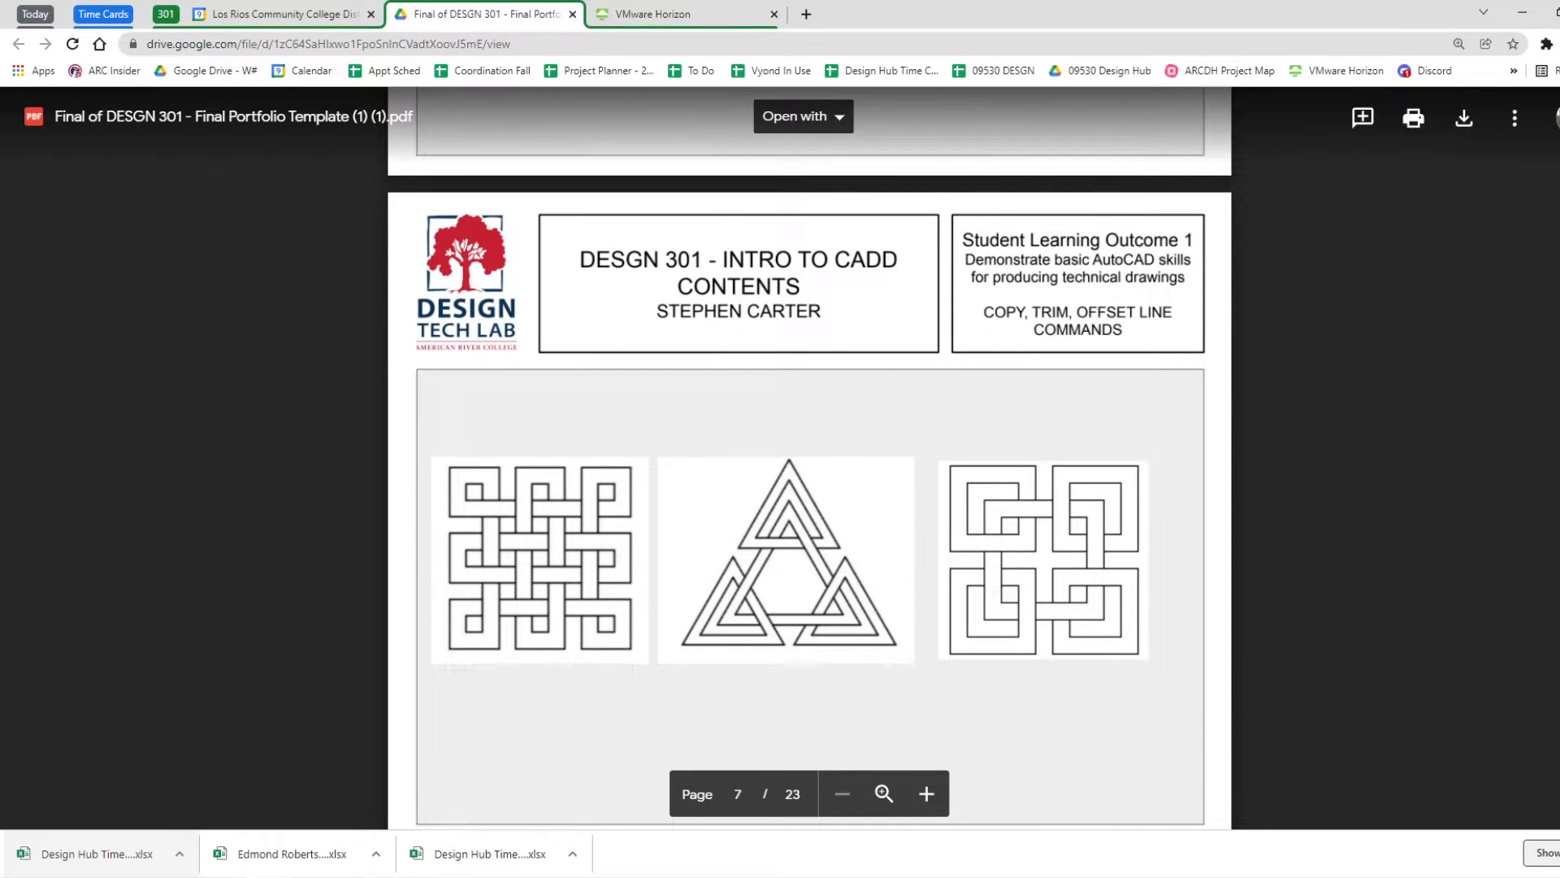
{"action": "scroll", "scroll_direction": "down", "scroll_amount": 3}
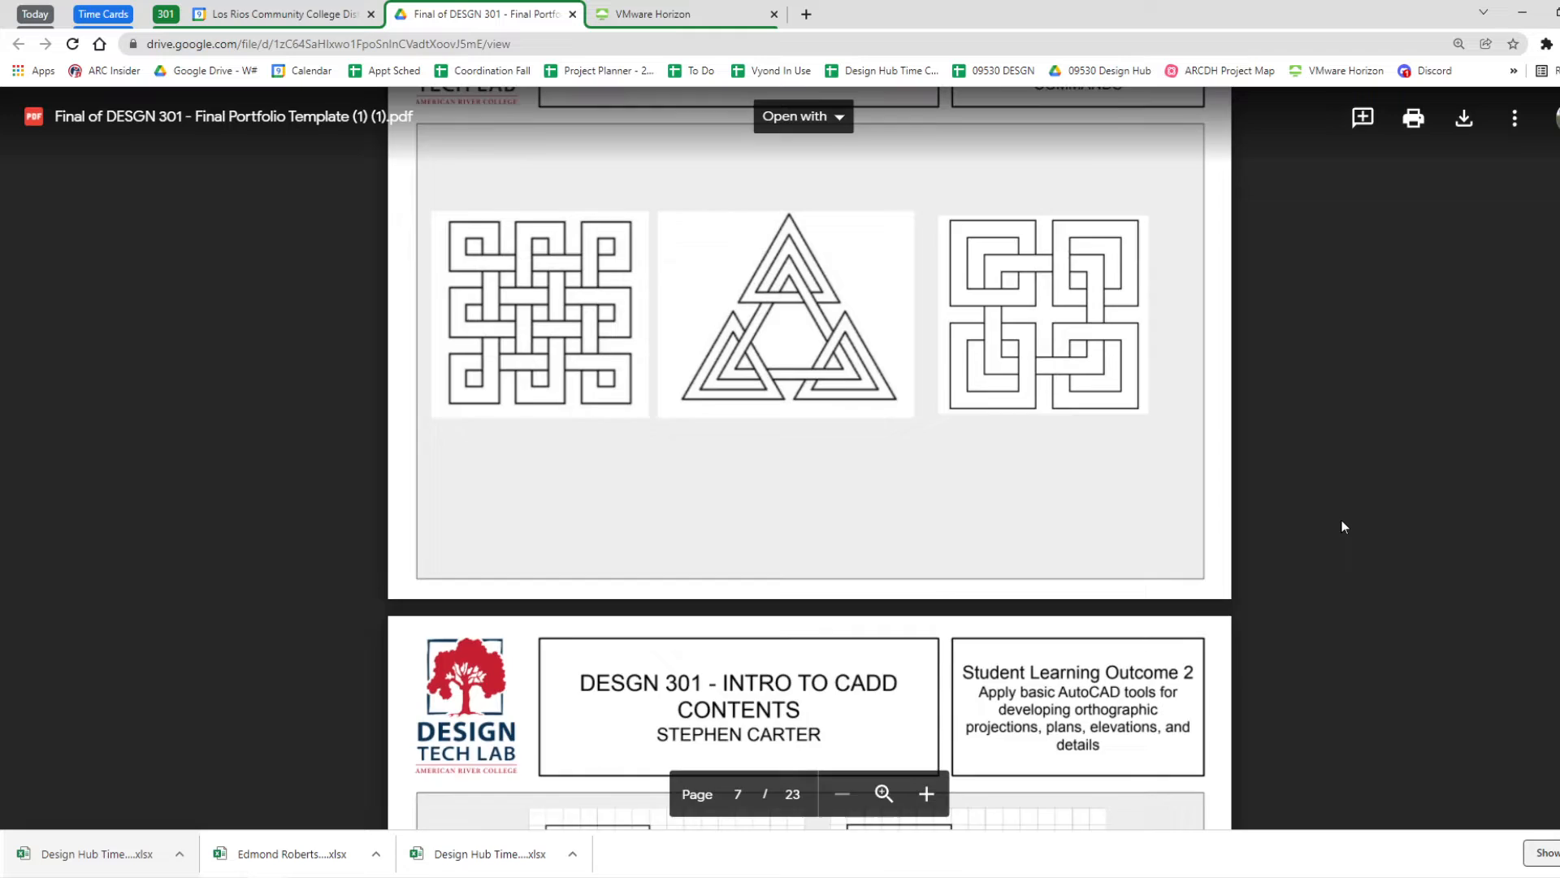
{"action": "scroll", "scroll_direction": "down", "scroll_amount": 3}
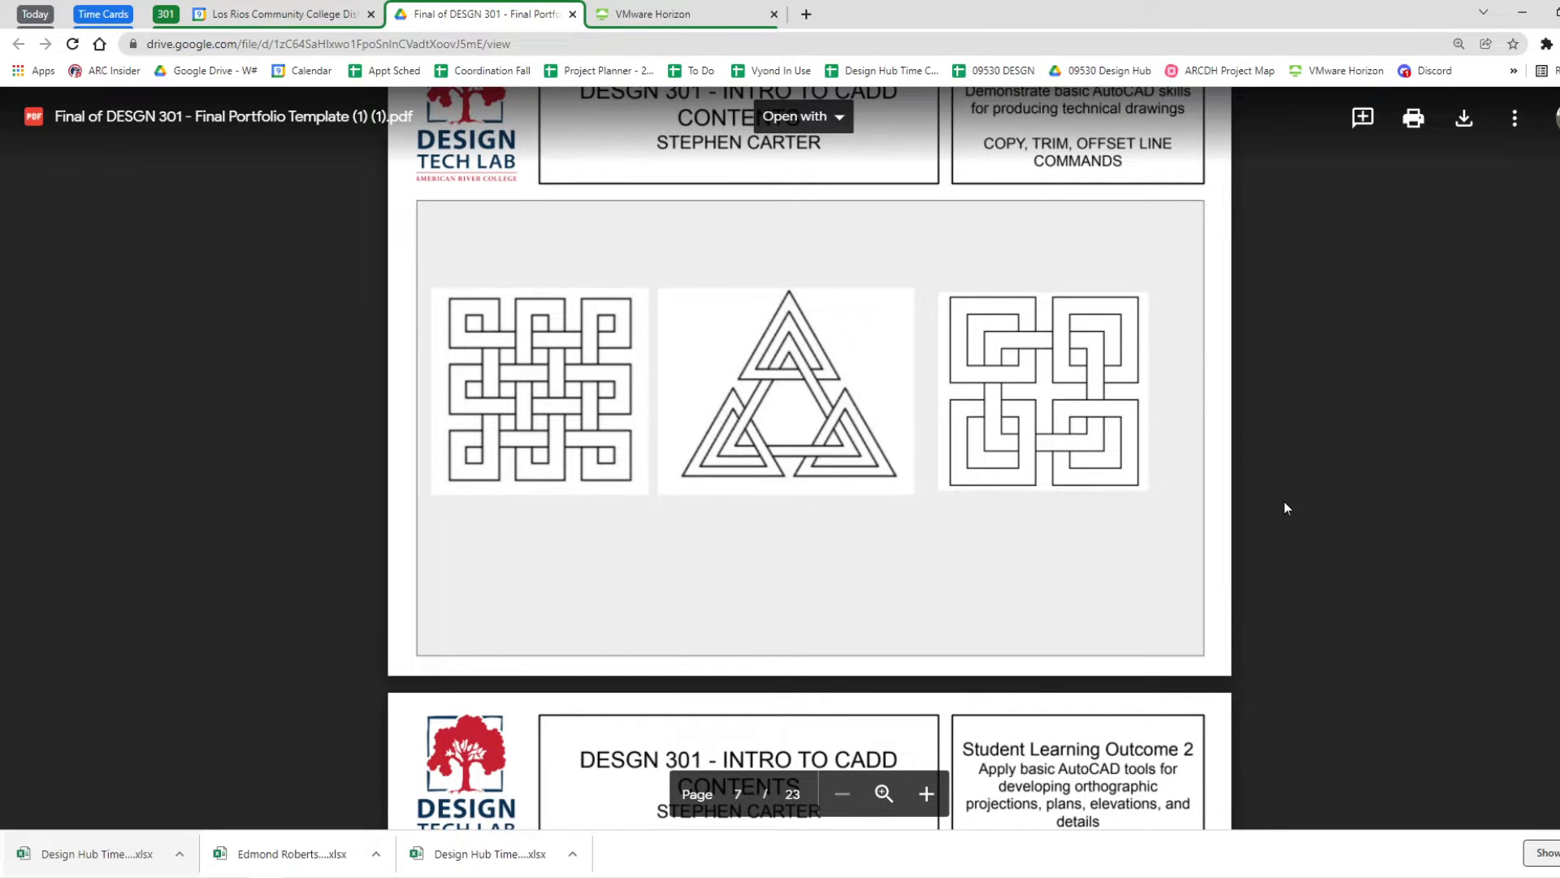
{"action": "scroll", "scroll_direction": "down", "scroll_amount": 3}
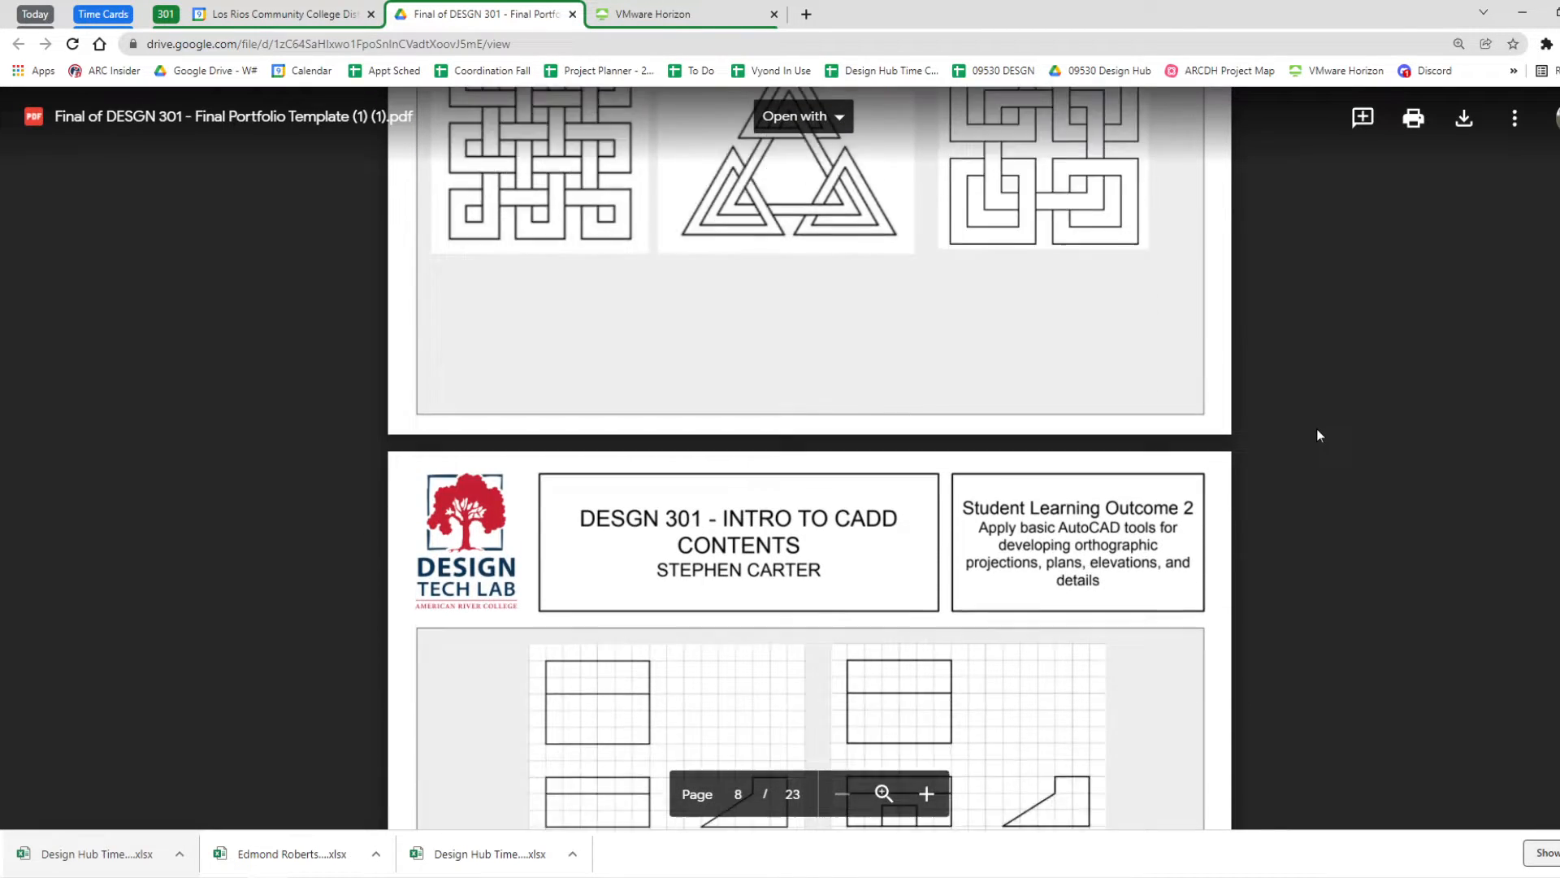
Scroll through pages 8–13 (projections, floor, roof, site plans) to the Outcome 3 Floating Arm page
{"action": "scroll", "scroll_direction": "down", "scroll_amount": 3}
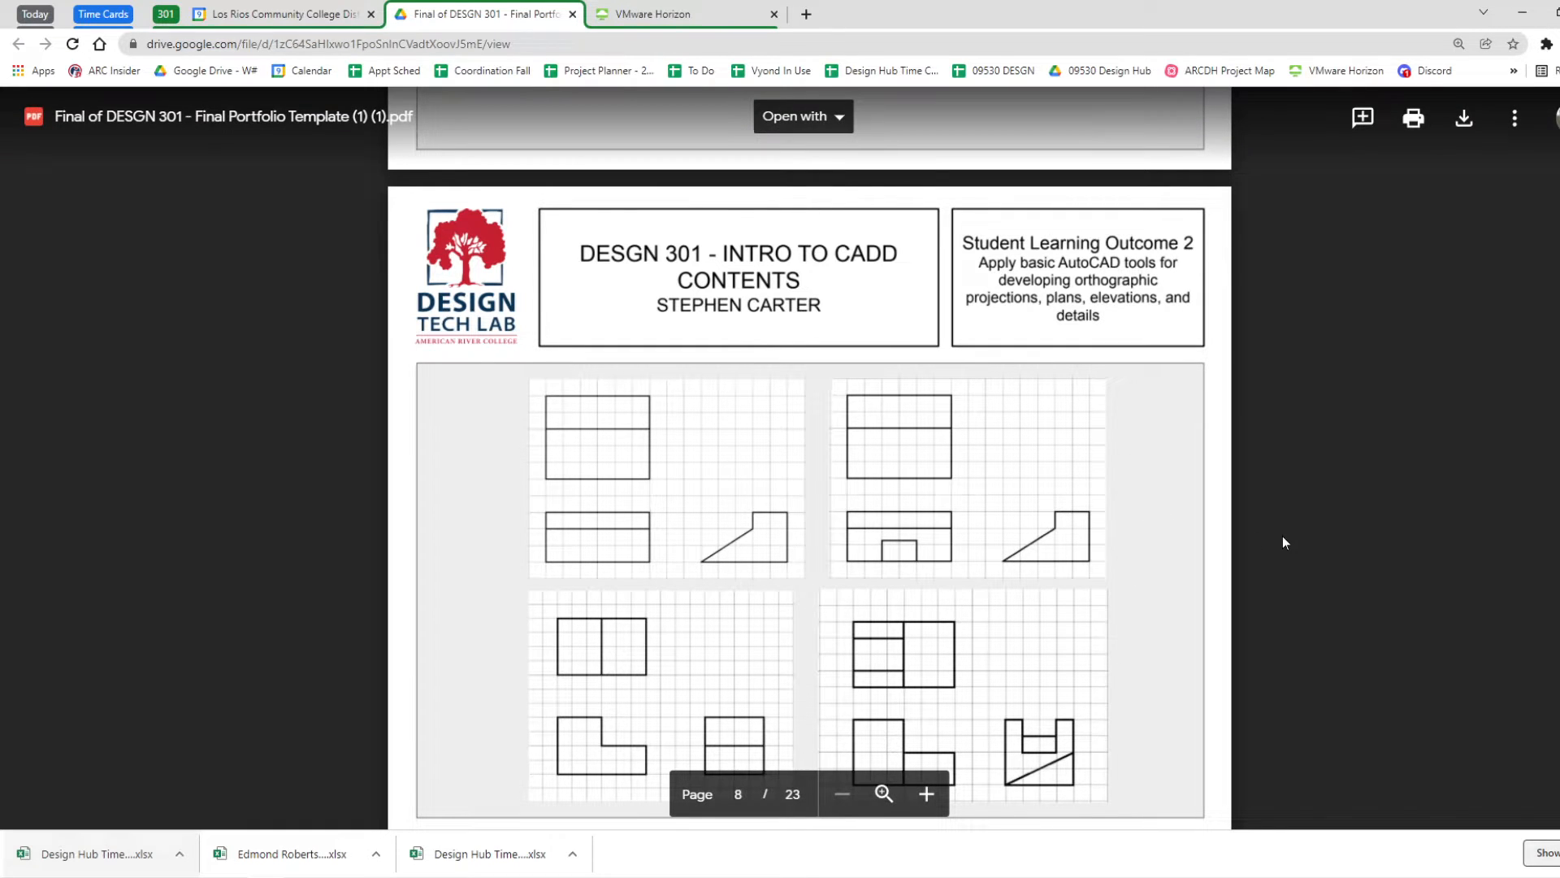
{"action": "scroll", "scroll_direction": "down", "scroll_amount": 3}
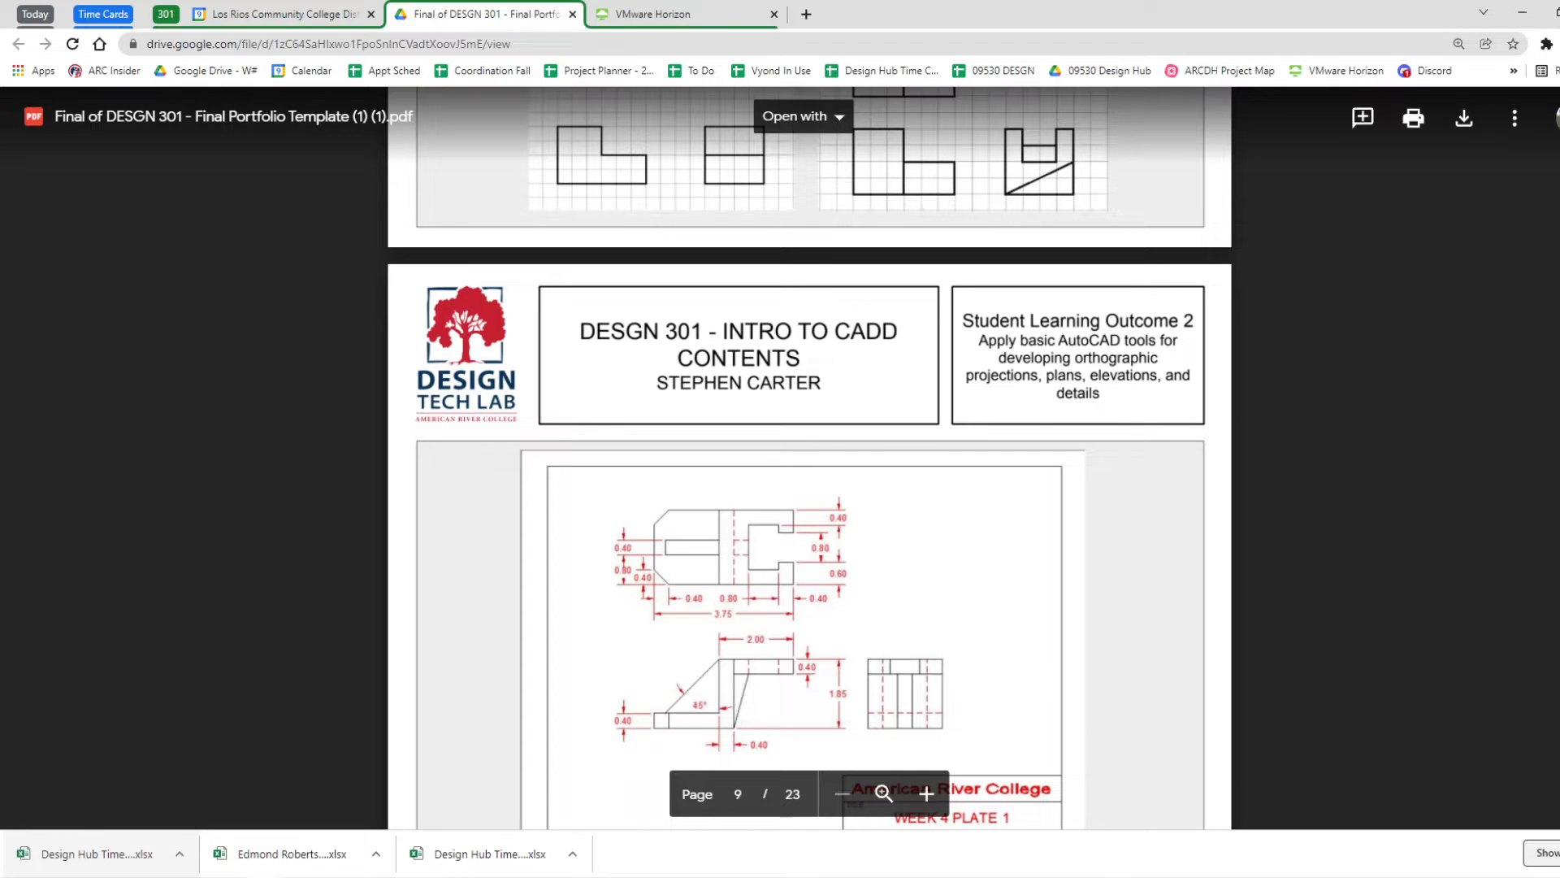
{"action": "scroll", "scroll_direction": "down", "scroll_amount": 3}
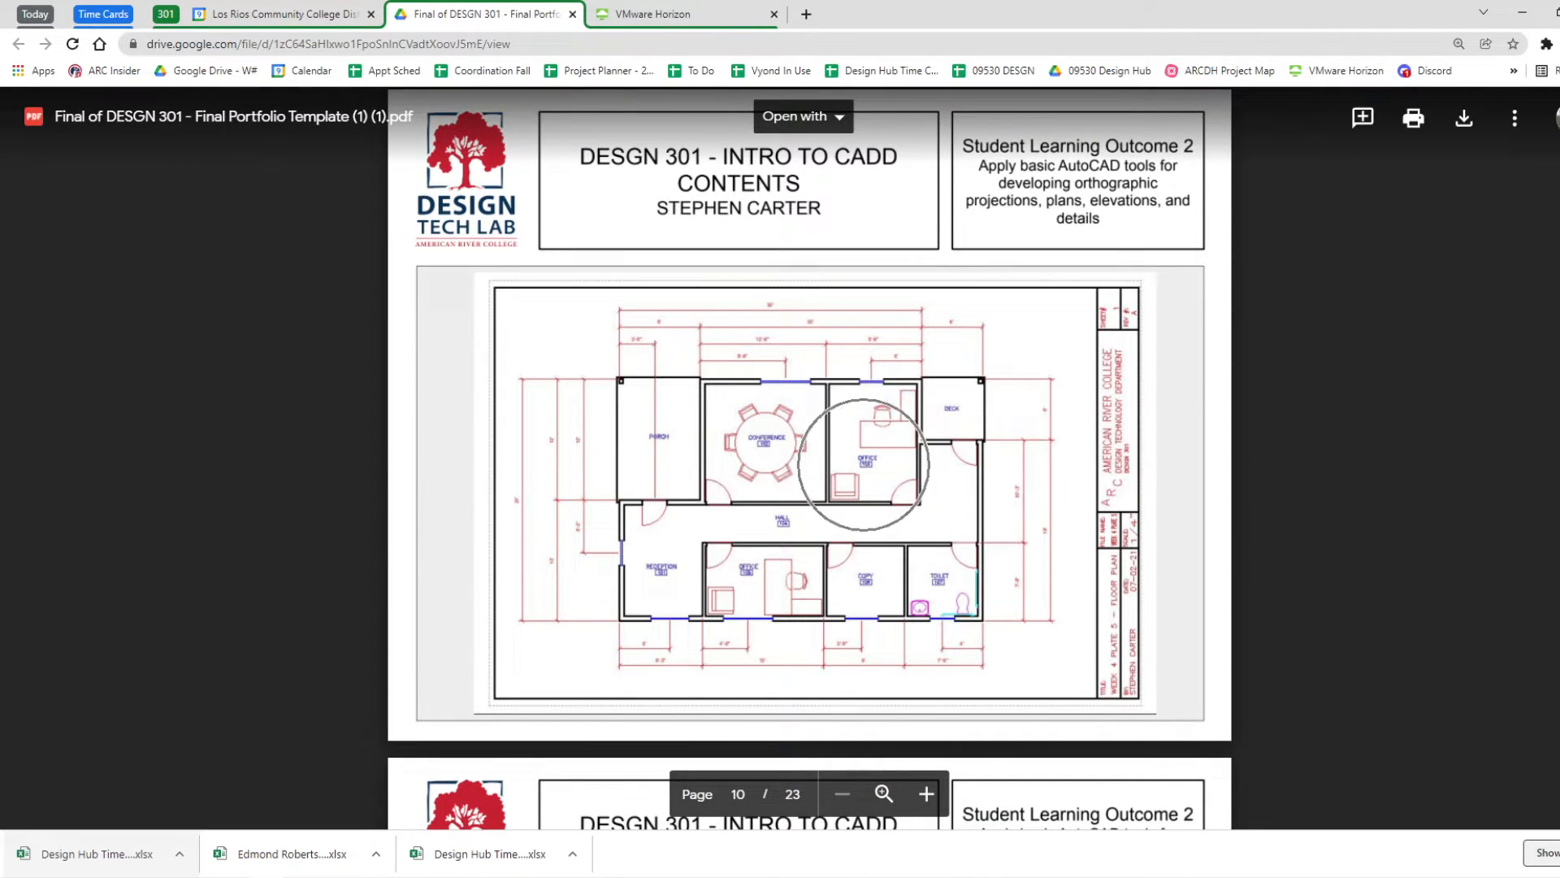
{"action": "scroll", "scroll_direction": "down", "scroll_amount": 3}
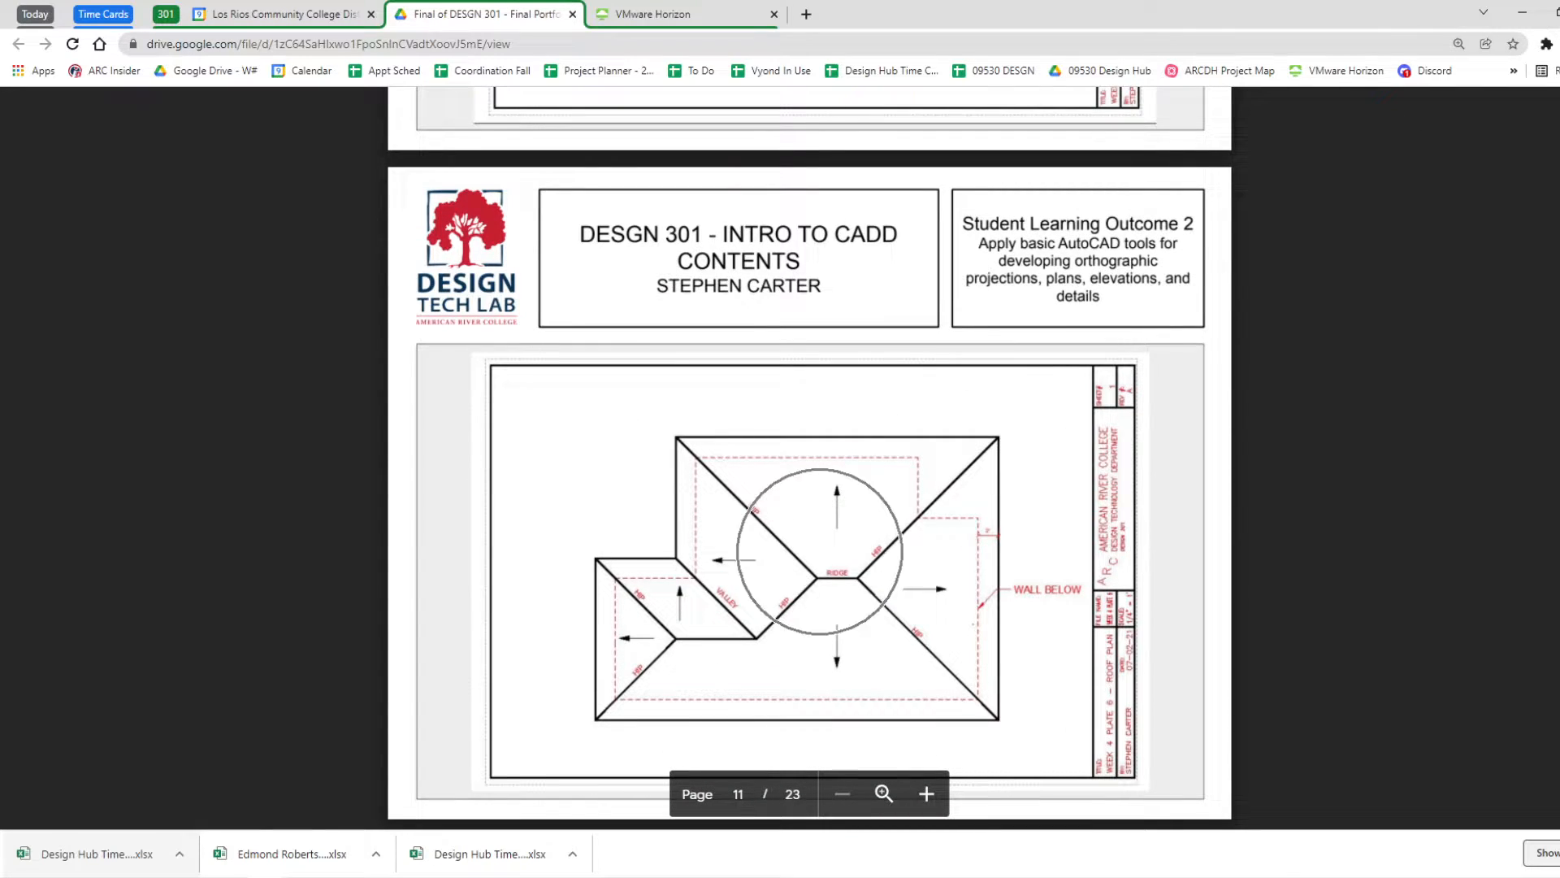
{"action": "scroll", "scroll_direction": "down", "scroll_amount": 3}
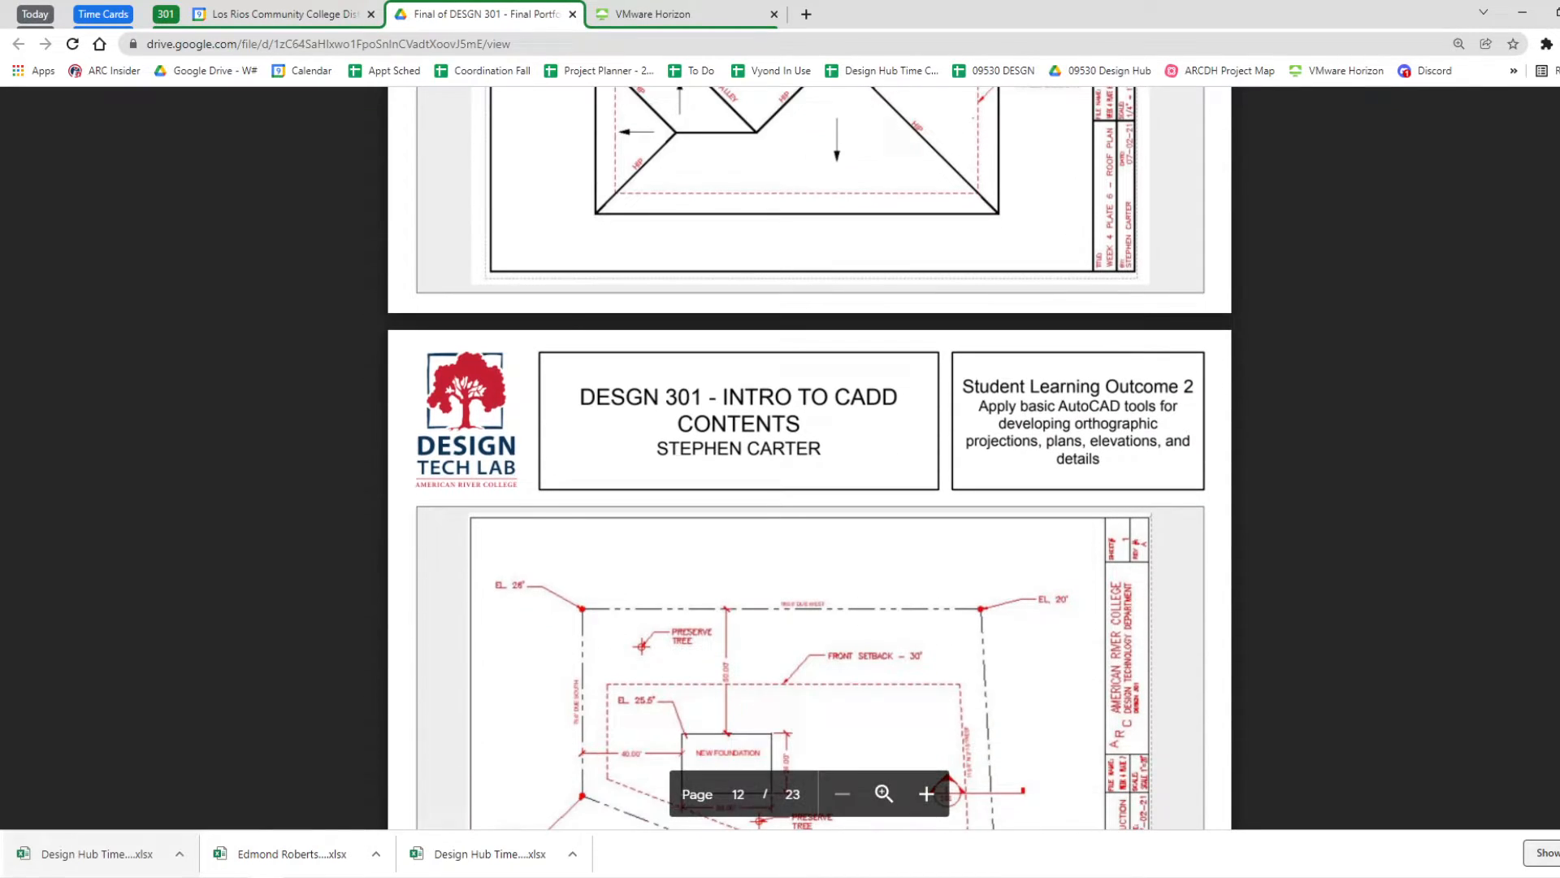
{"action": "scroll", "scroll_direction": "down", "scroll_amount": 3}
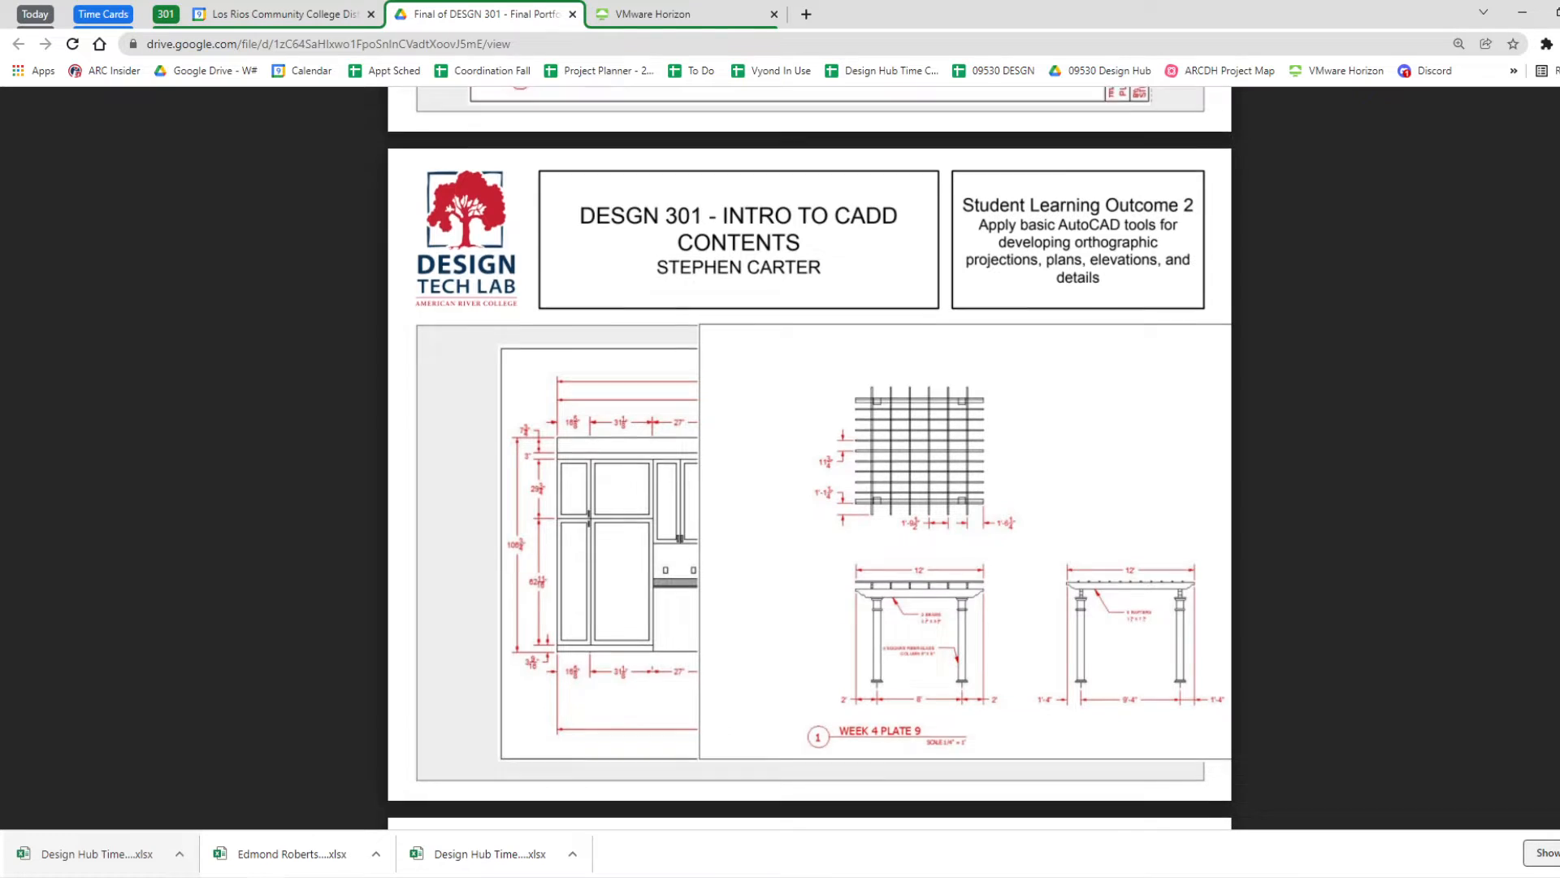
{"action": "scroll", "scroll_direction": "down", "scroll_amount": 3}
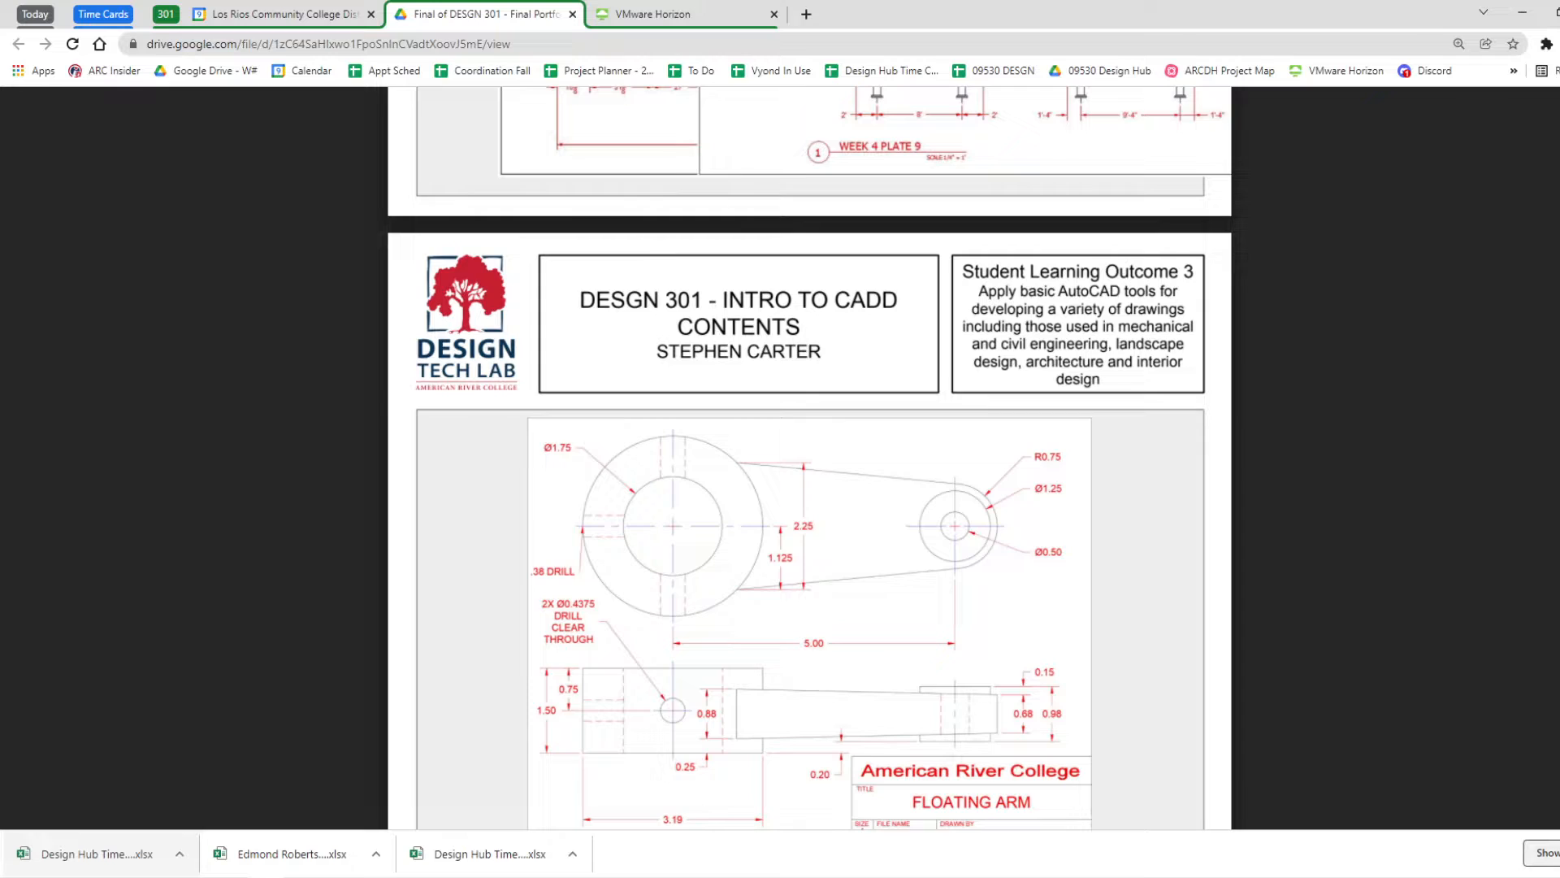
Scroll through the Outcome 3 plates on pages 14–22 to the kitchen cabinet elevation on page 23
{"action": "scroll", "scroll_direction": "down", "scroll_amount": 3}
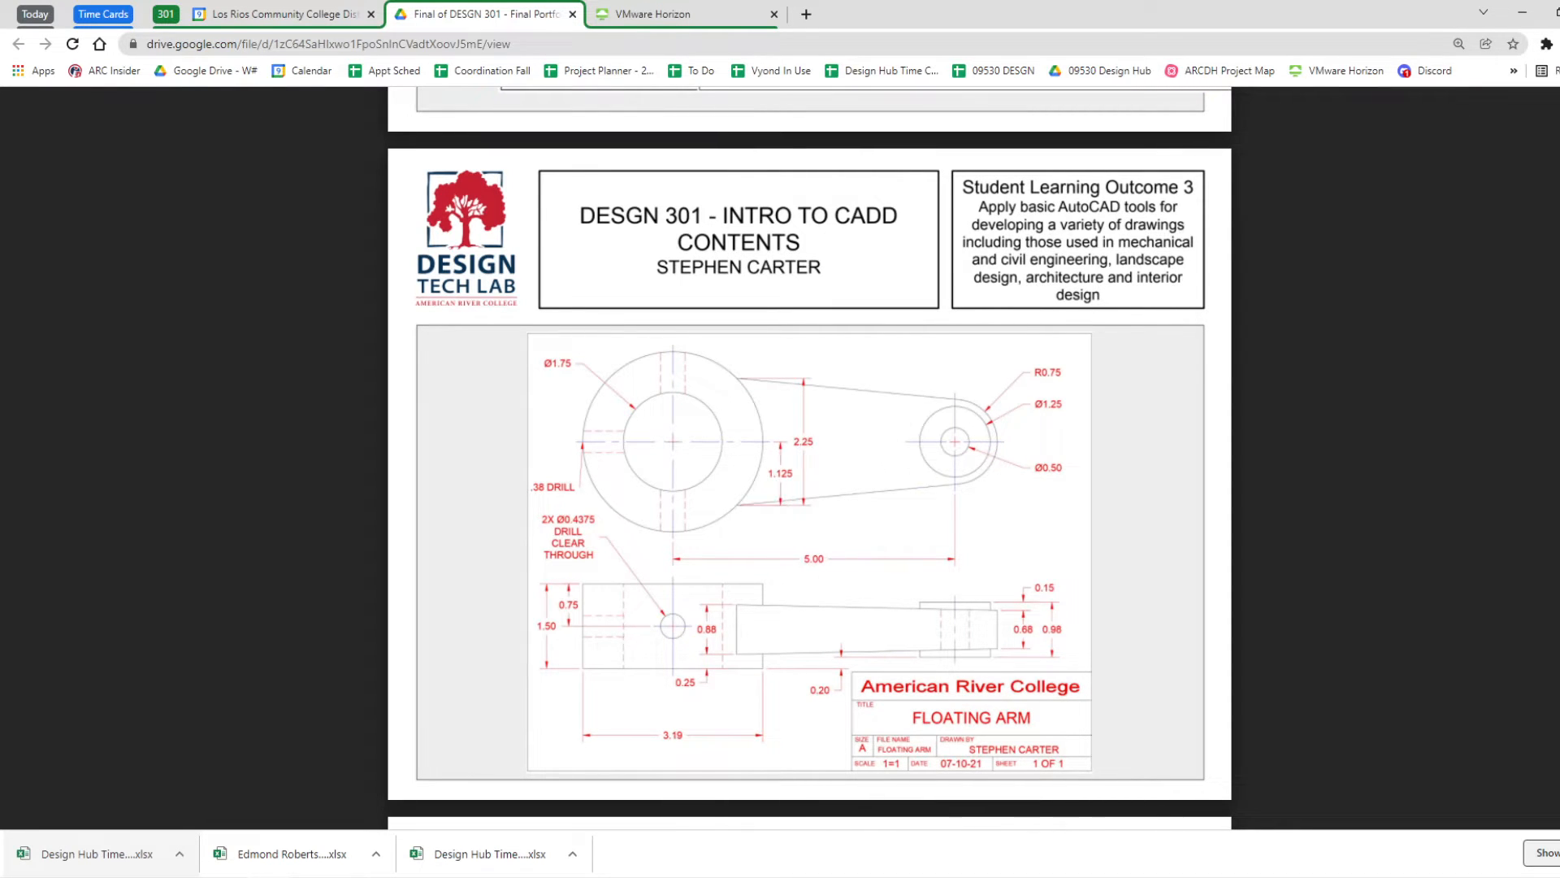
{"action": "scroll", "scroll_direction": "down", "scroll_amount": 3}
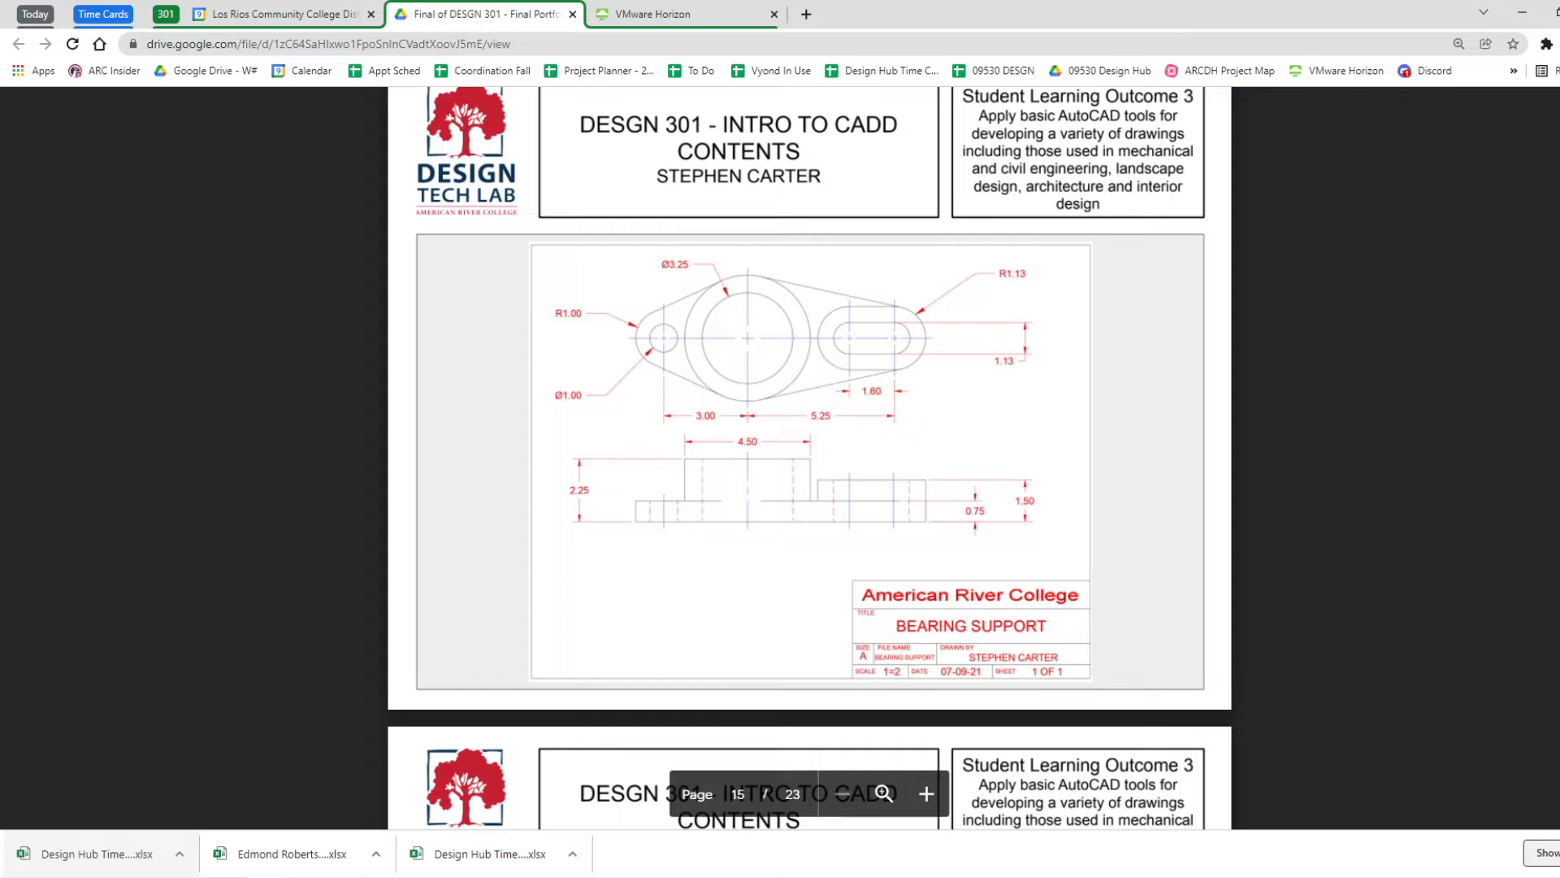
{"action": "scroll", "scroll_direction": "down", "scroll_amount": 3}
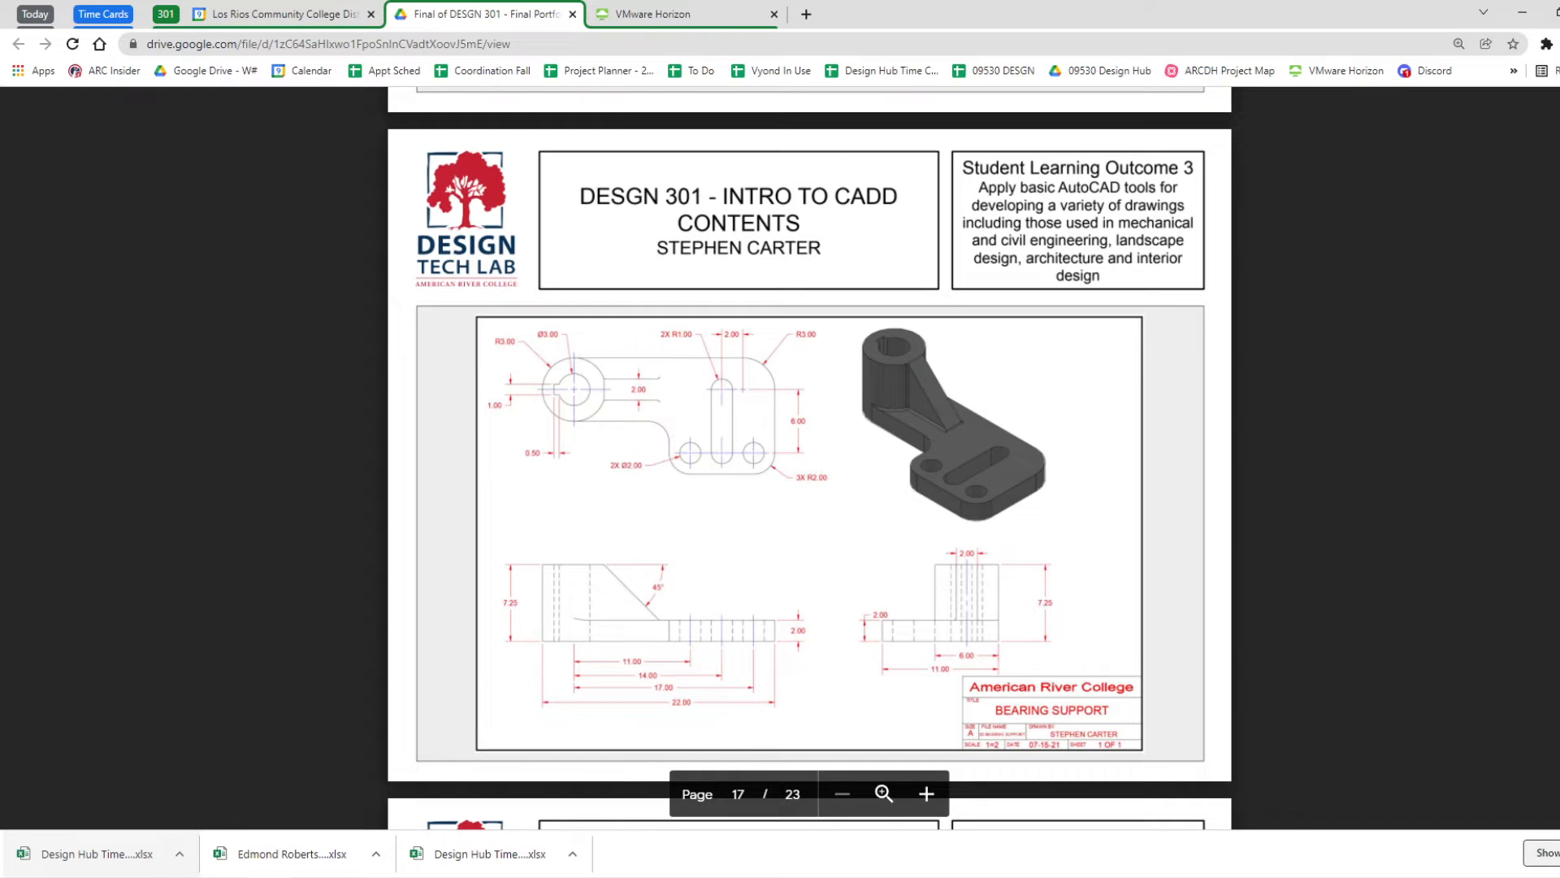
{"action": "scroll", "scroll_direction": "down", "scroll_amount": 3}
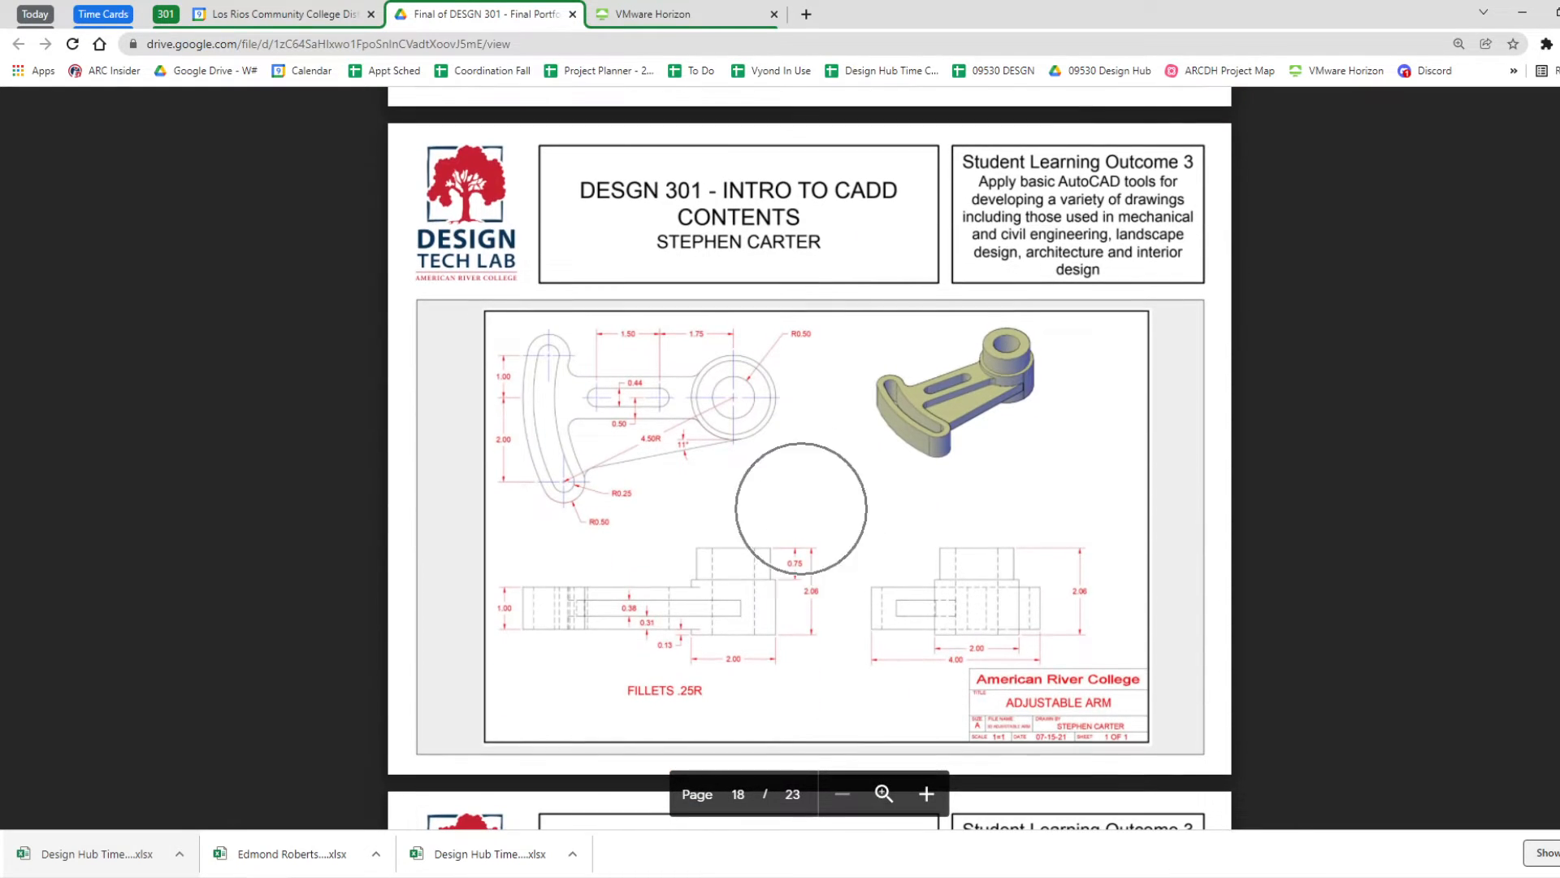
{"action": "scroll", "scroll_direction": "down", "scroll_amount": 3}
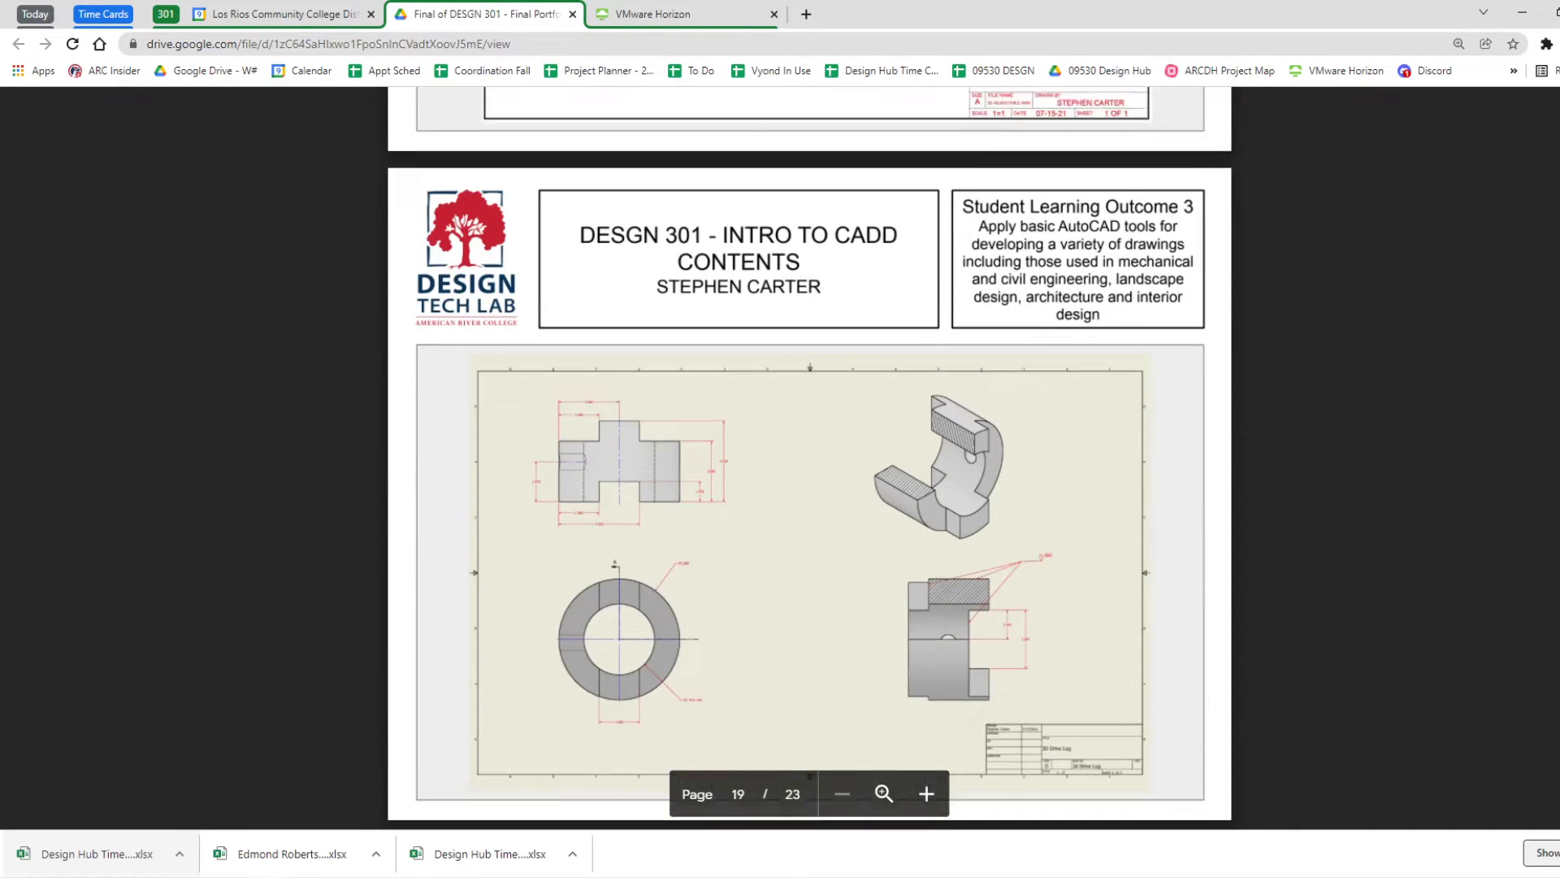
{"action": "scroll", "scroll_direction": "down", "scroll_amount": 3}
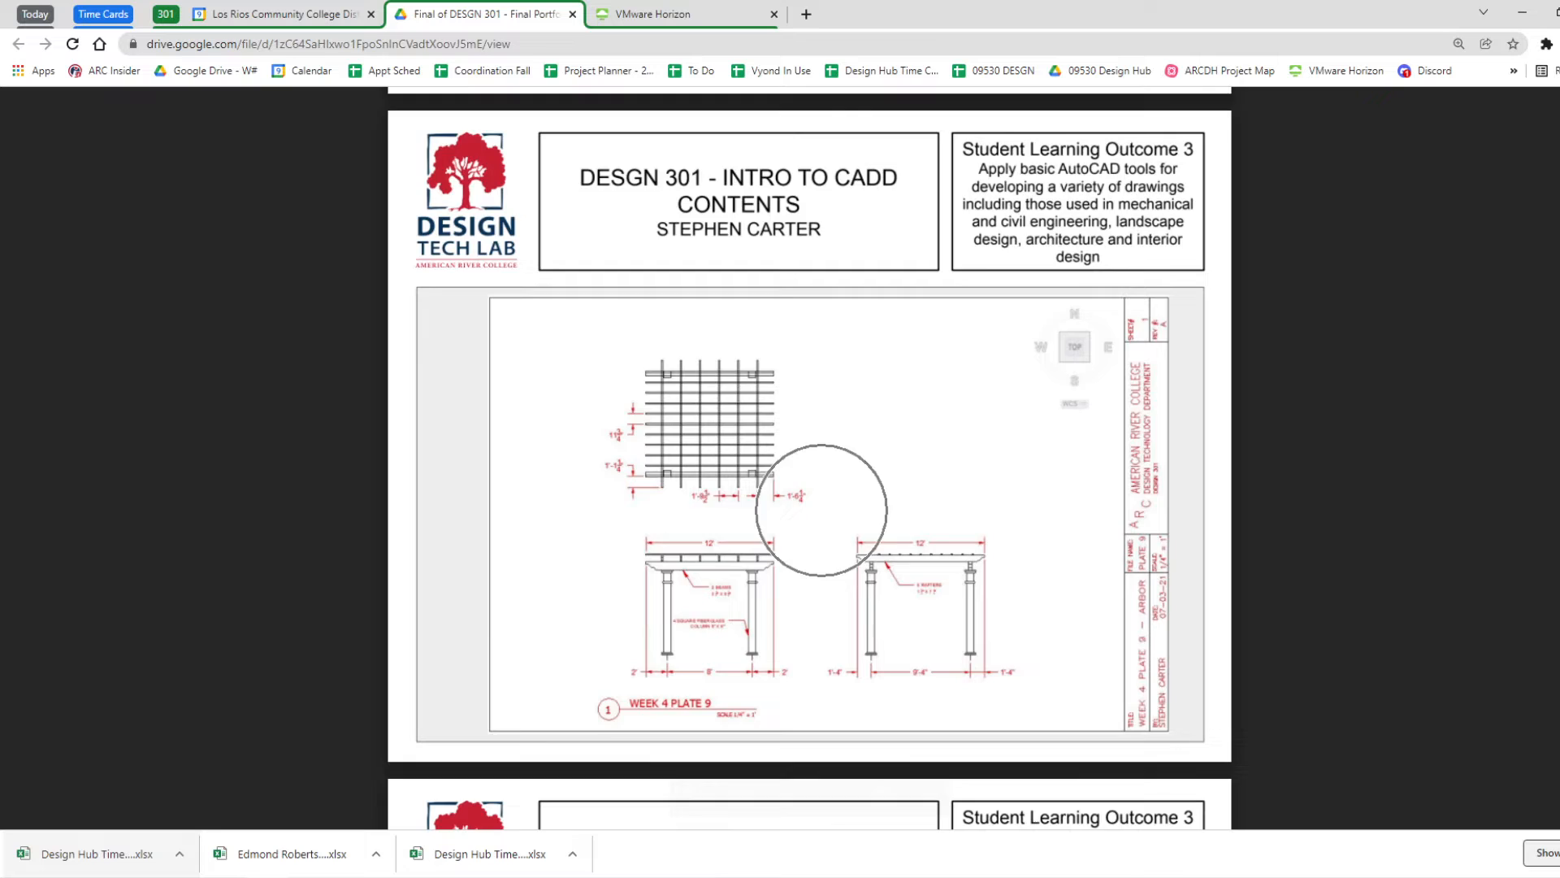
{"action": "scroll", "scroll_direction": "down", "scroll_amount": 3}
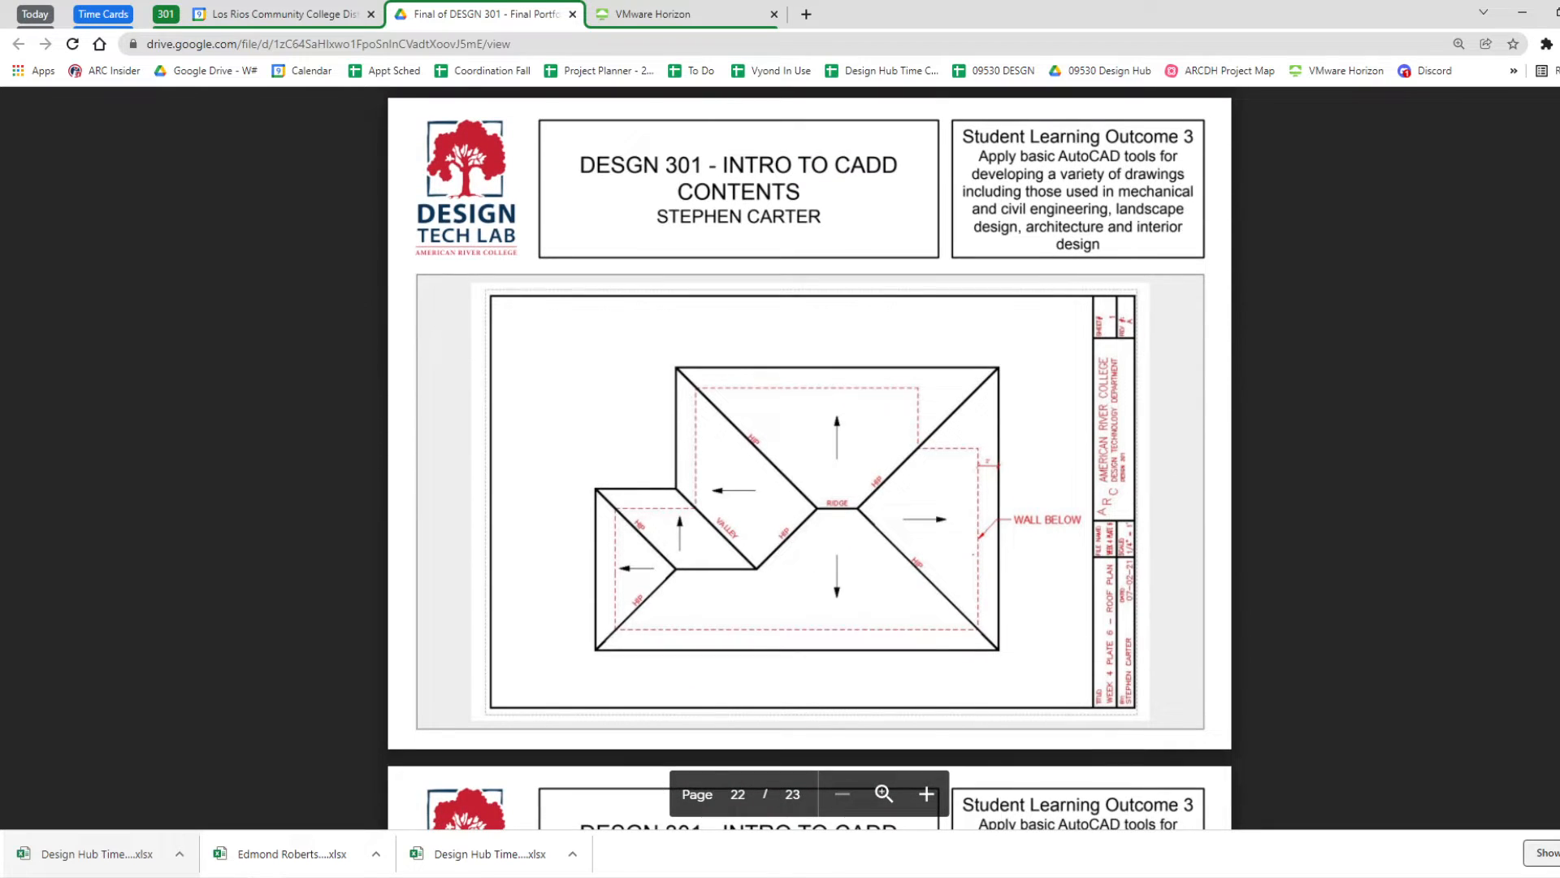
{"action": "scroll", "scroll_direction": "down", "scroll_amount": 3}
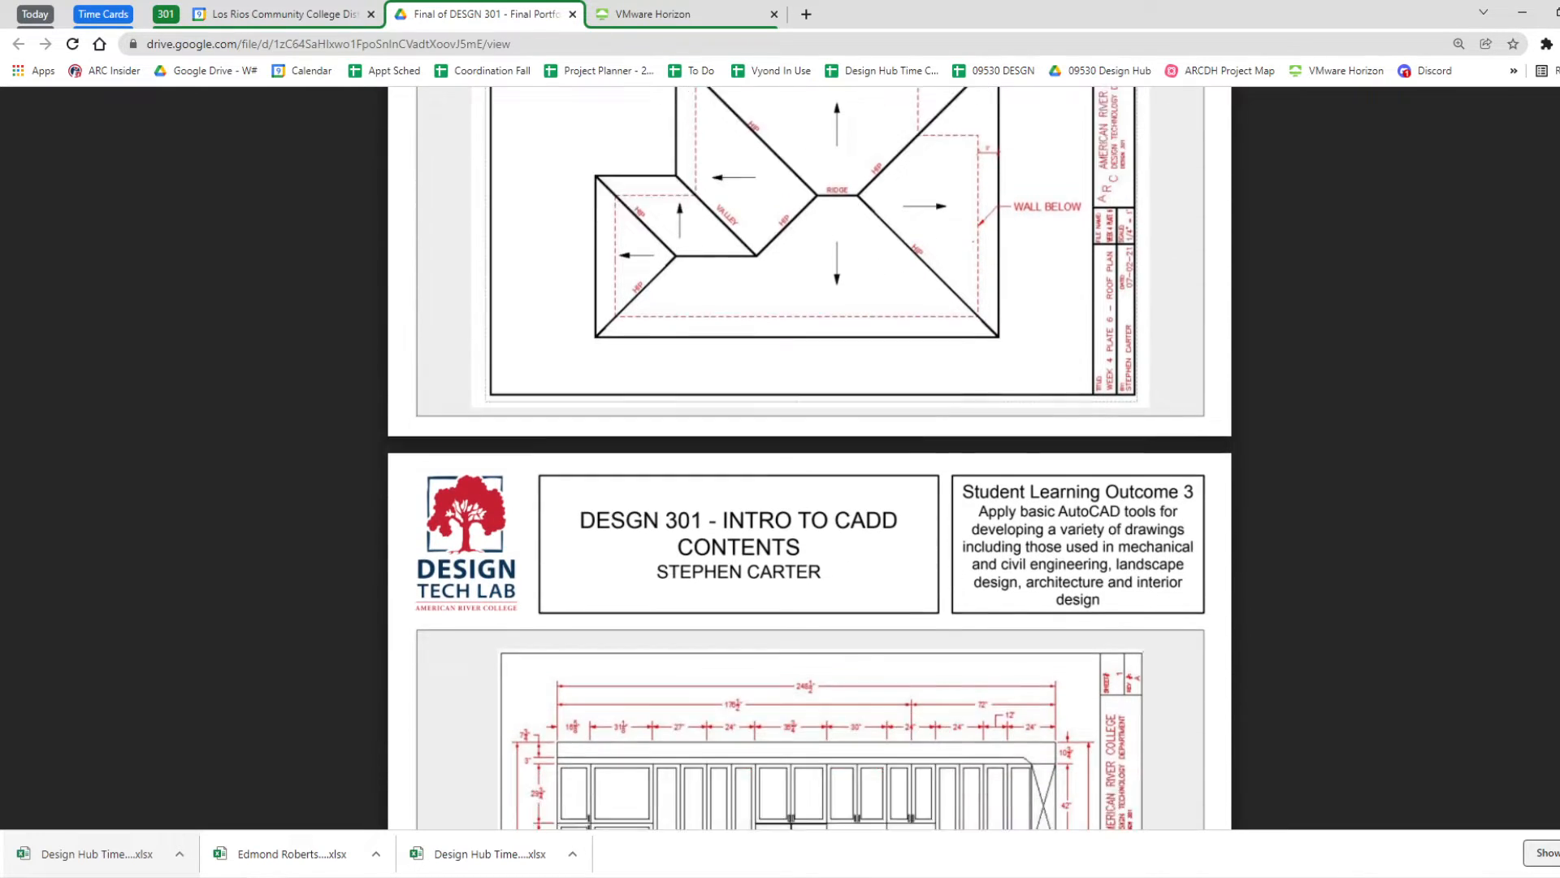
{"action": "scroll", "scroll_direction": "down", "scroll_amount": 3}
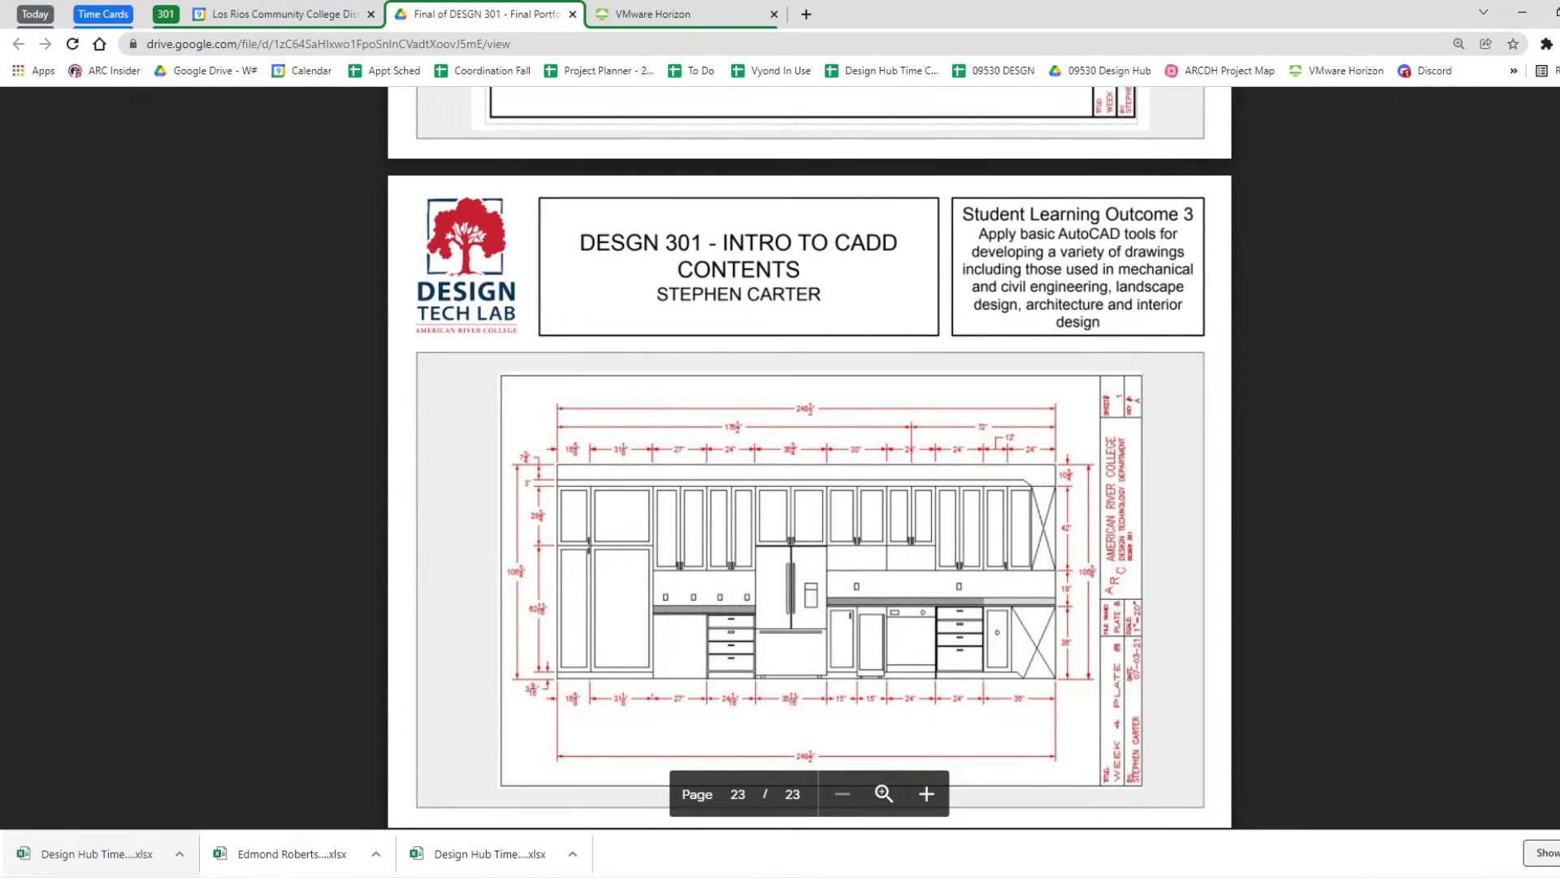